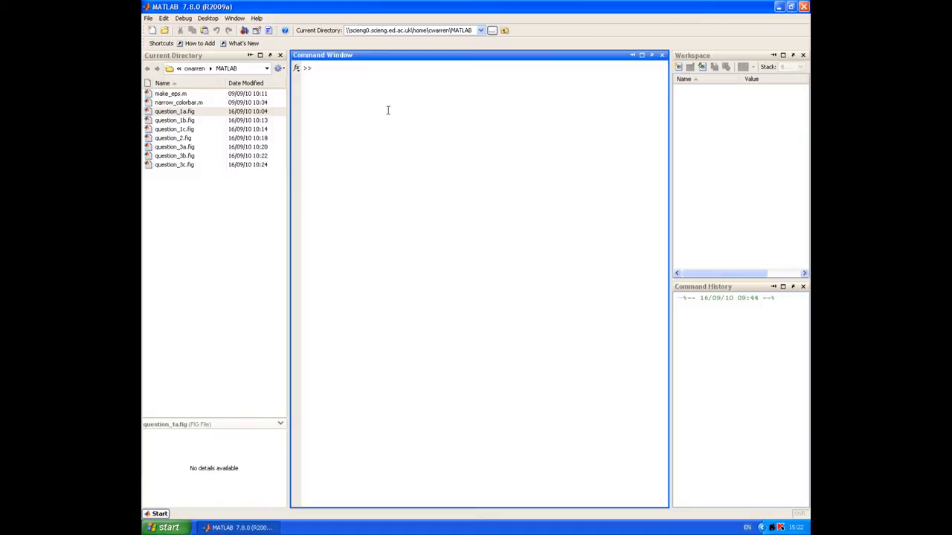
# - Start a new blank Untitled script from the MATLAB toolbar
pyautogui.click(316, 69)
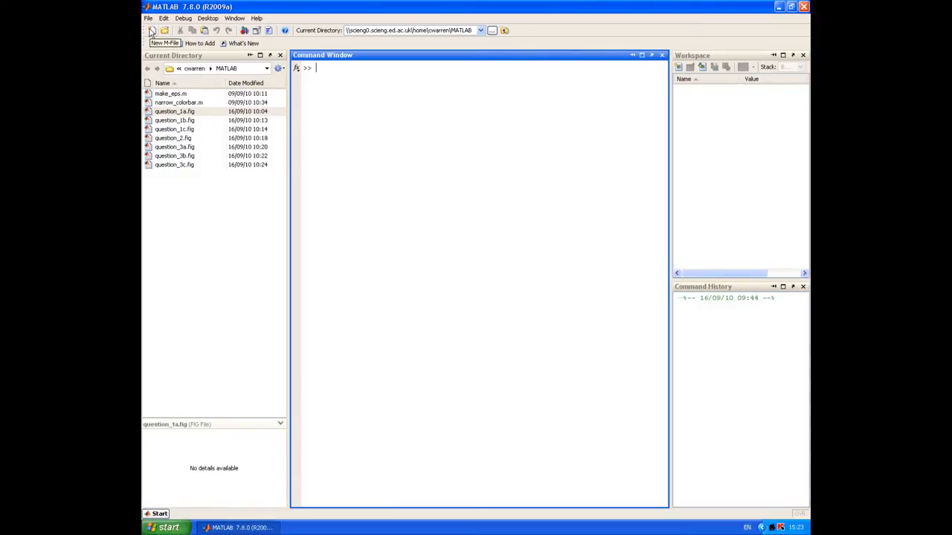
pyautogui.click(152, 30)
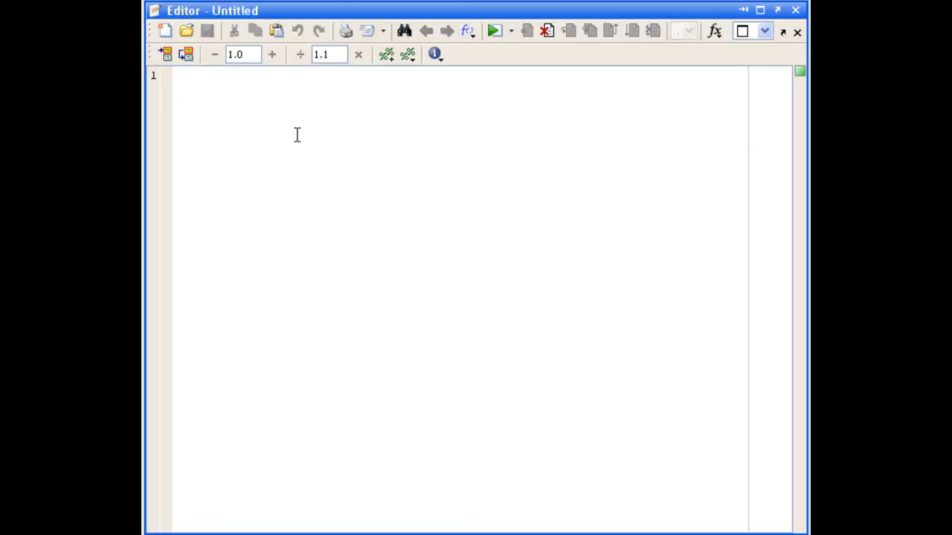
# - Write header comments naming tank_pressure.m and describing pressure at the bottom of a vented liquid tank
pyautogui.click(199, 75)
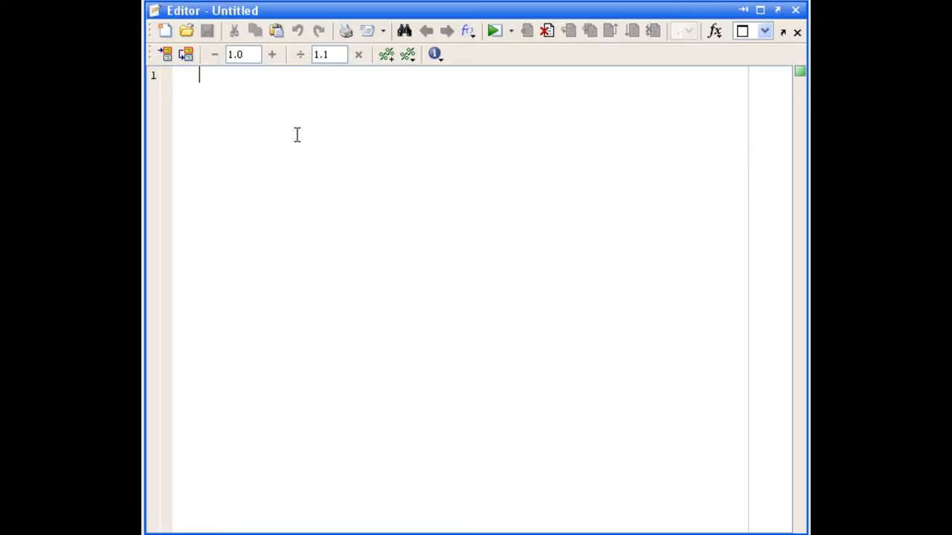
pyautogui.write('%')
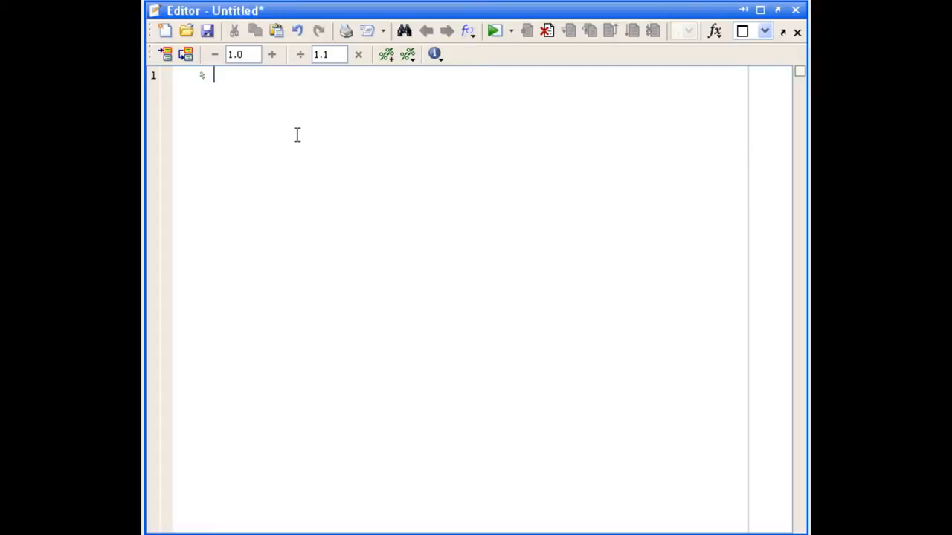
pyautogui.write('tank')
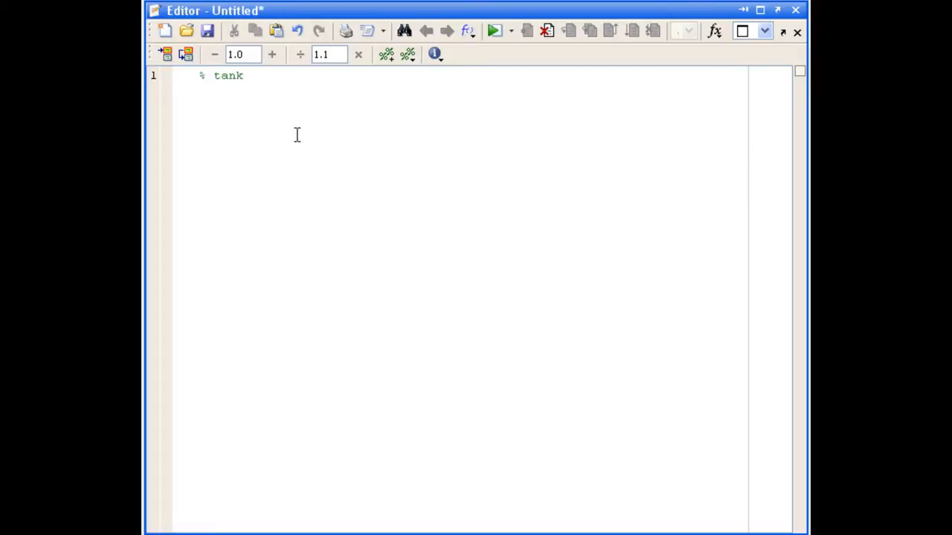
pyautogui.write('_pressure.m')
pyautogui.write('% Calculation of the press')
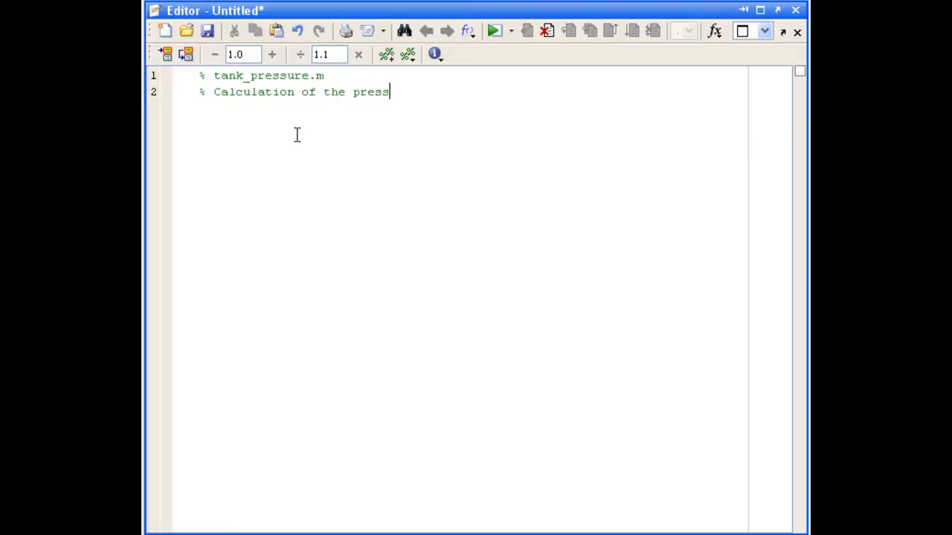
pyautogui.write('ure at the bottom of a vented liquid storage tank')
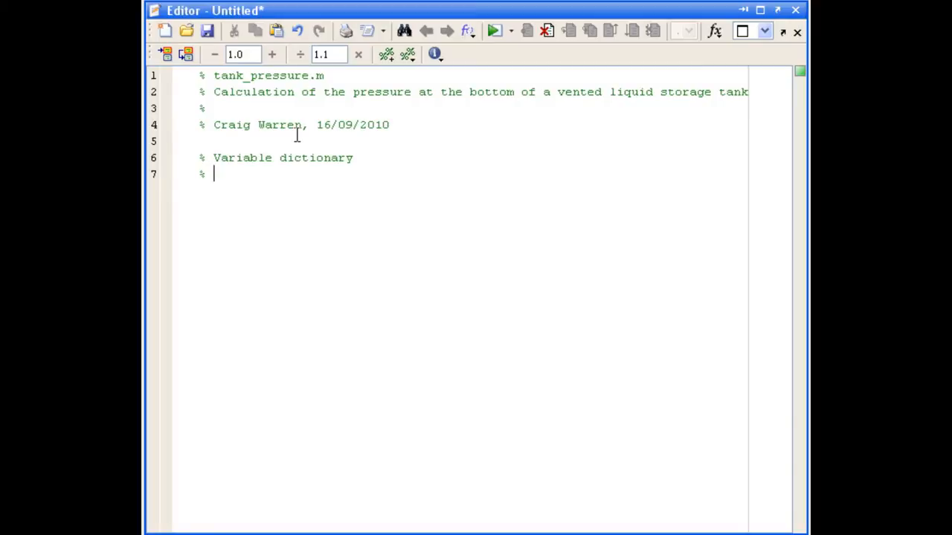
# - Document rho_SI density (kg/m^3), g (ft/s^2), height and p_outside (atm) in the variable dictionary
pyautogui.write('rho_SI    dens')
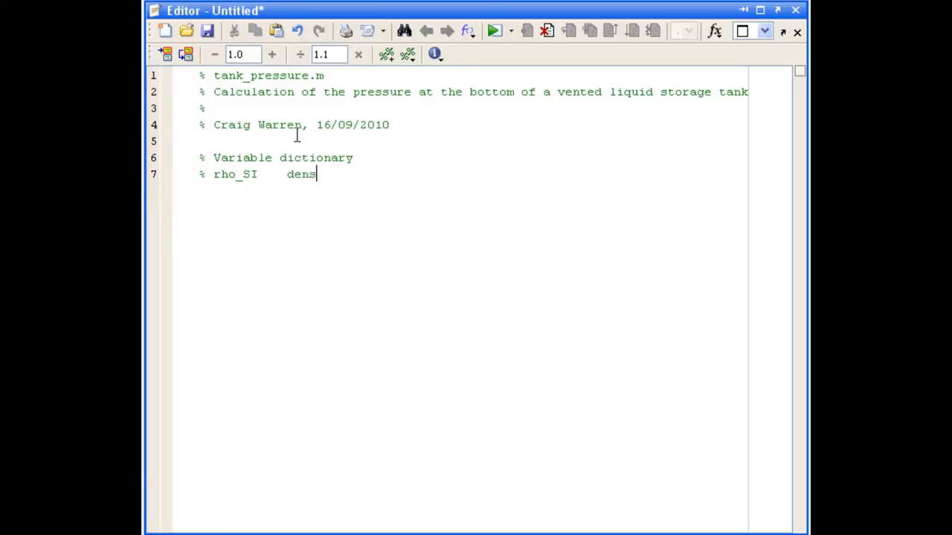
pyautogui.write('ity (kg/m^3)')
pyautogui.write('% g         acce')
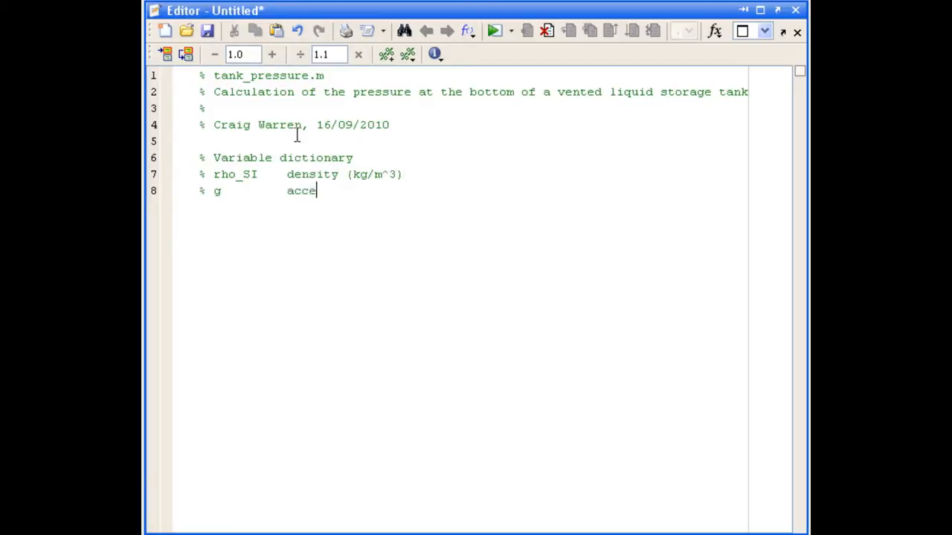
pyautogui.write('leration due to gravity (')
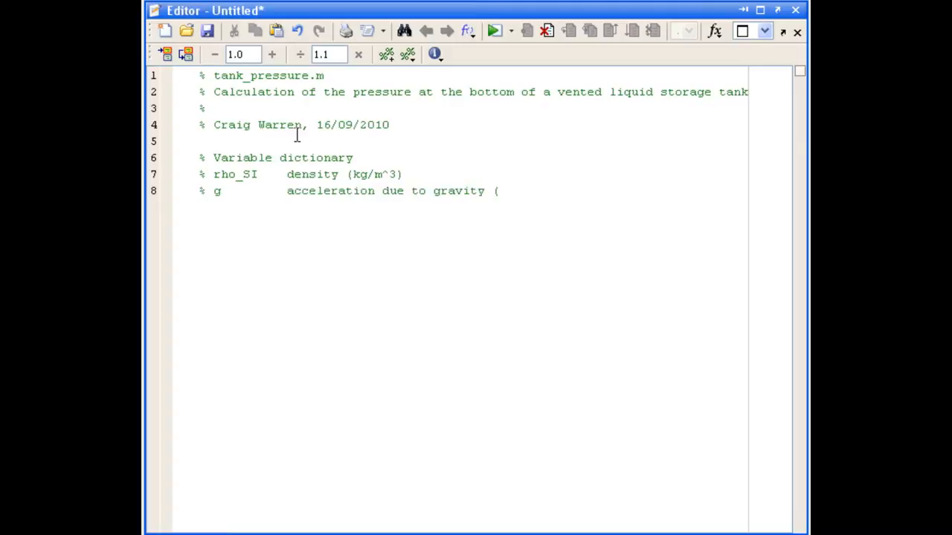
pyautogui.write('ft/s^2)')
pyautogui.write('% height    tank height (yd')
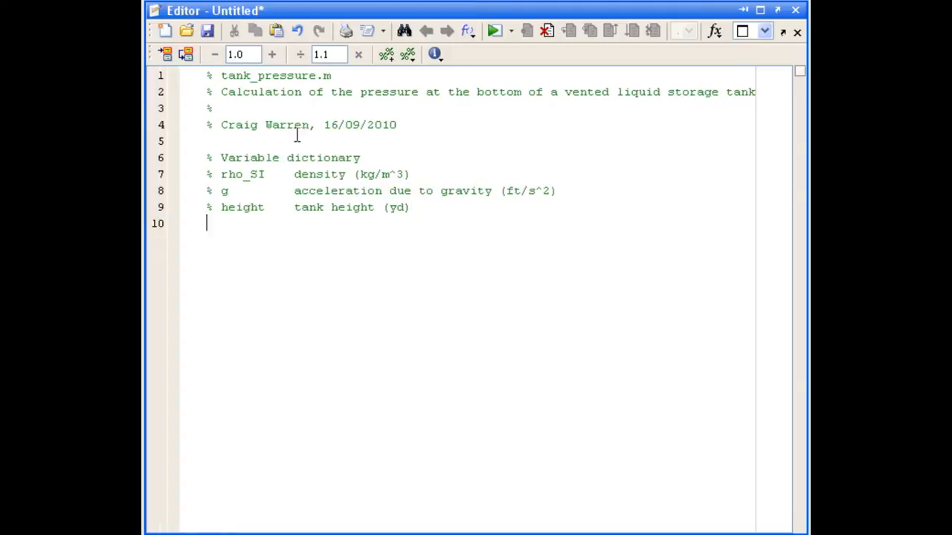
pyautogui.write('% p_outside outside pre')
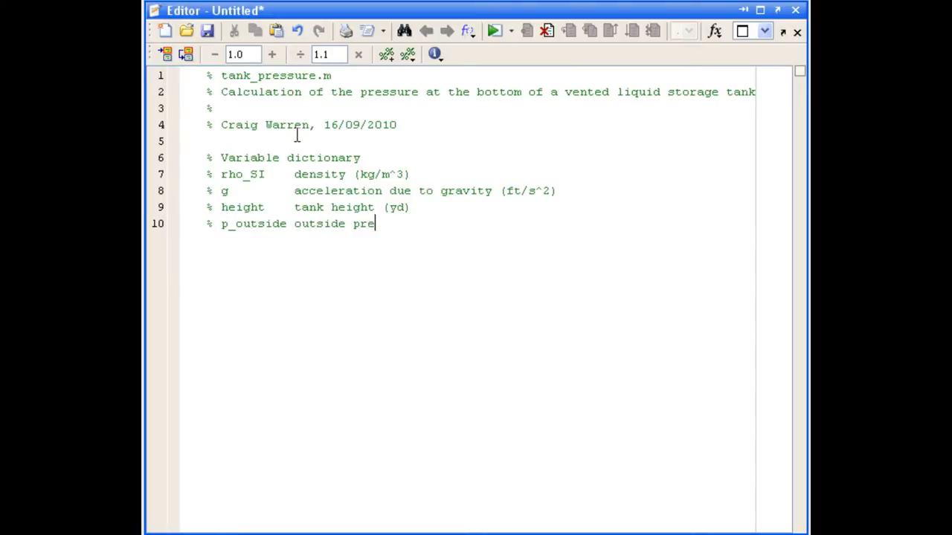
pyautogui.write('ssure (atm)')
pyautogui.write('% g_SI      acceler')
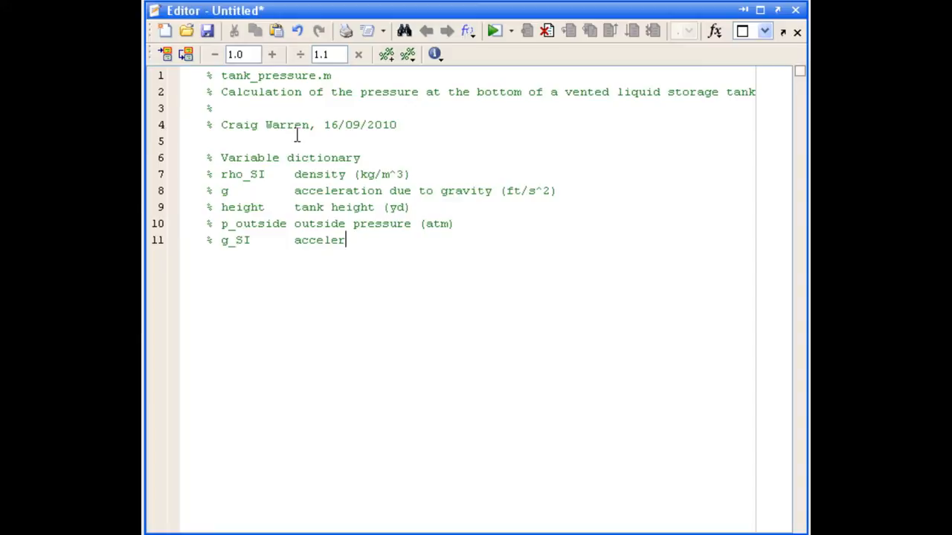
# - Document g_SI (m/s^2), height_SI (m), p_outside_SI and p_bottom_SI absolute bottom pressure (Pa)
pyautogui.write('ation due to gravity (m/s')
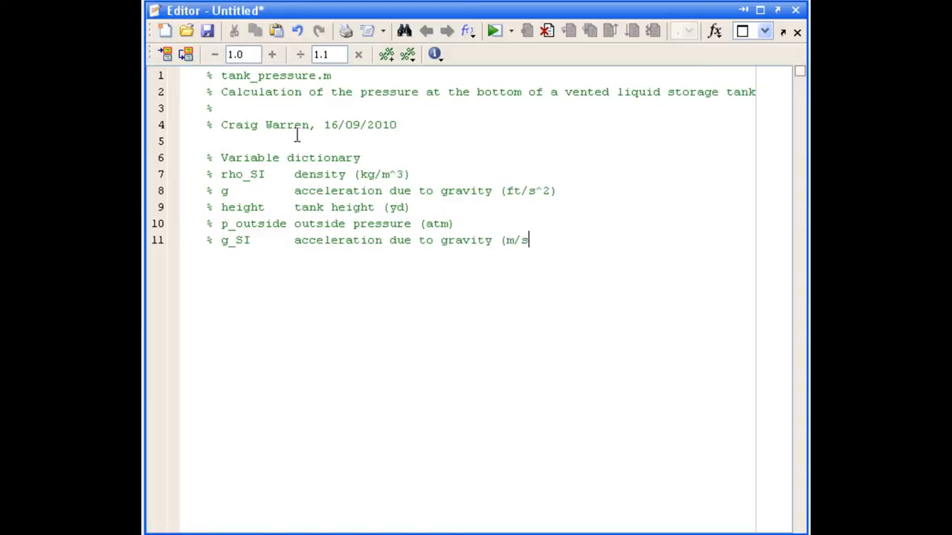
pyautogui.write('^2)')
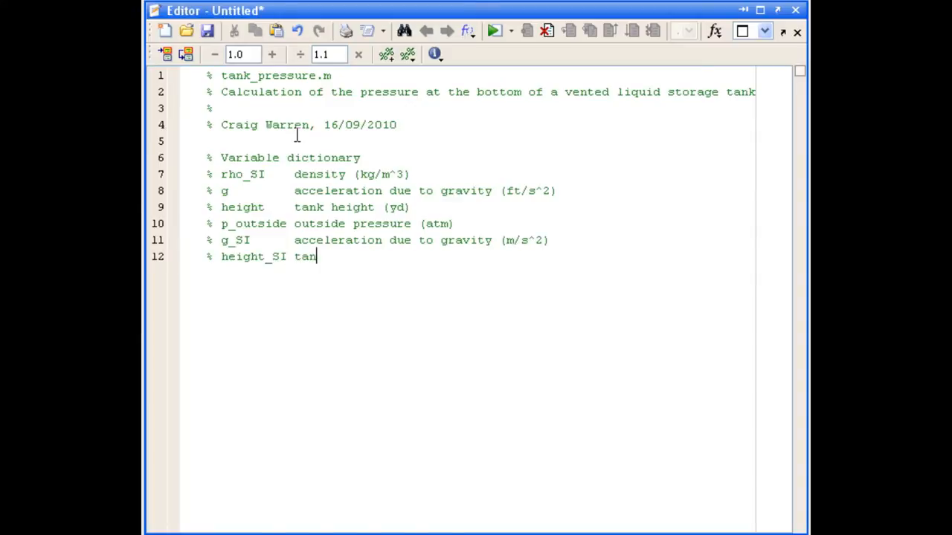
pyautogui.write('k height  (m)')
pyautogui.write('% p_bottom_SI')
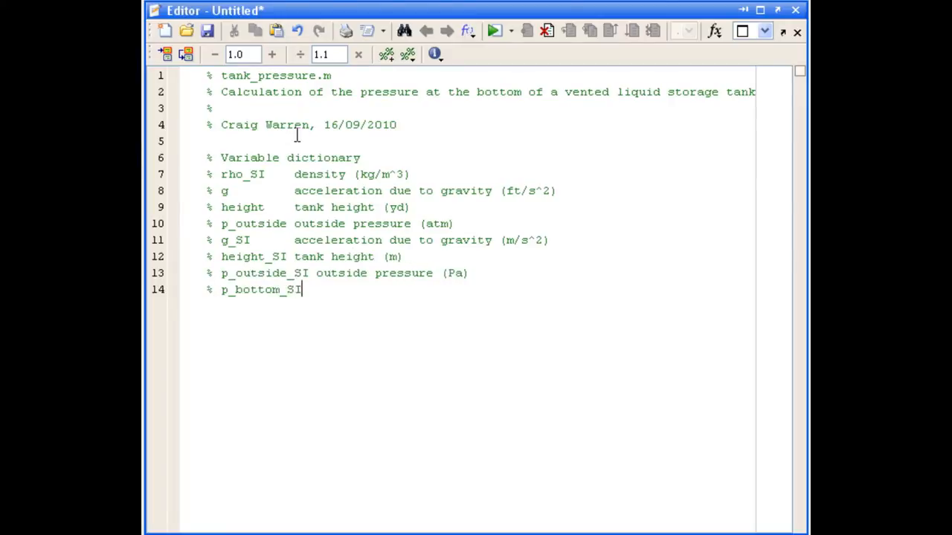
pyautogui.write('absolute pressure at bottom o')
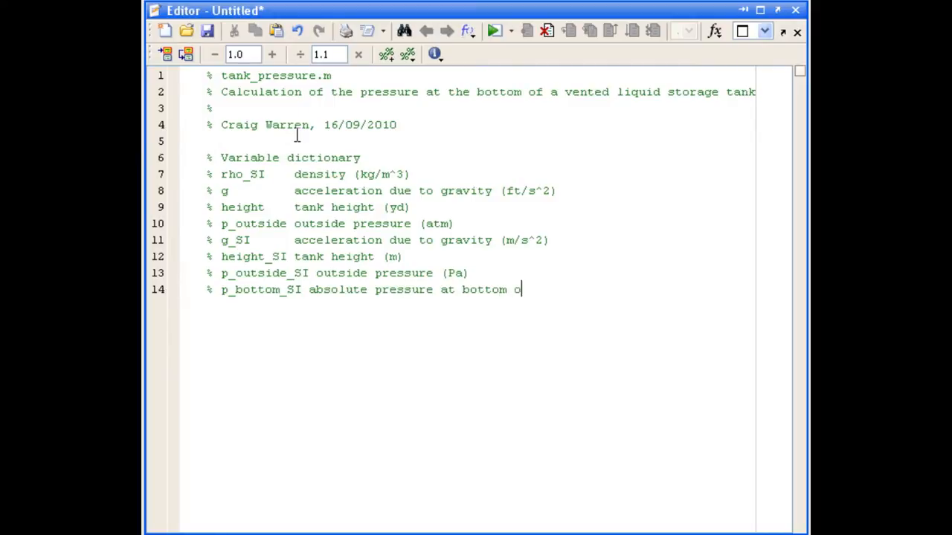
pyautogui.write('f tank (Pa)')
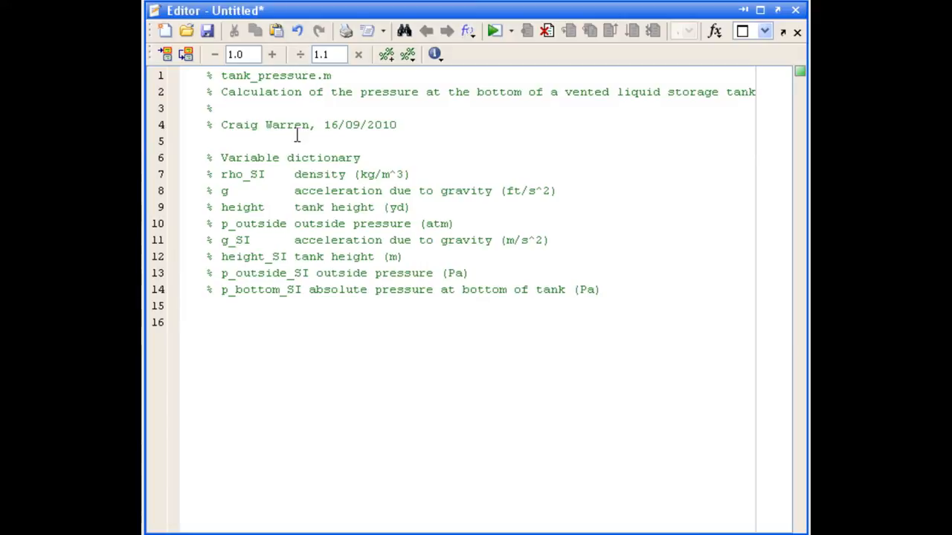
# - Add clear all; and clc; on line 16 onward, each with a comment such as 'Clear all variables'
pyautogui.click(206, 321)
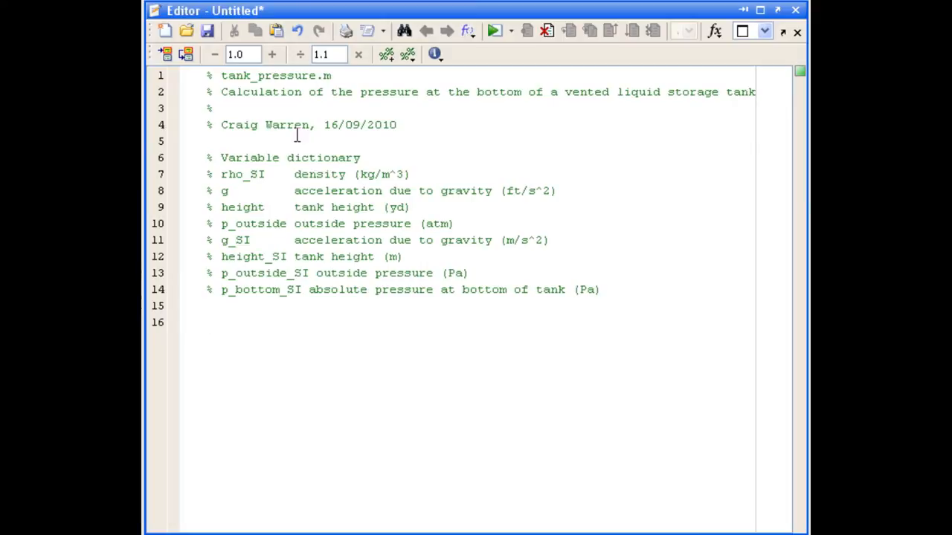
pyautogui.click(208, 321)
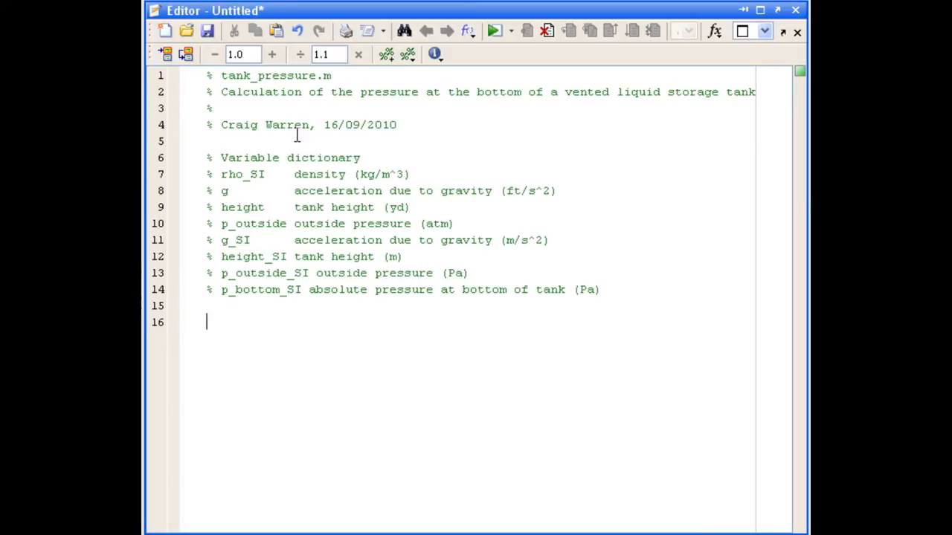
pyautogui.write('clear all')
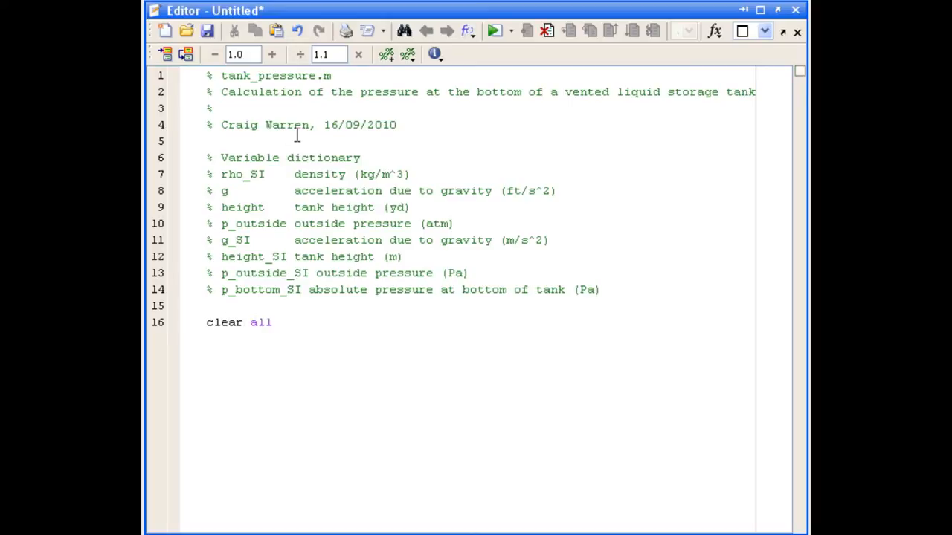
pyautogui.click(272, 322)
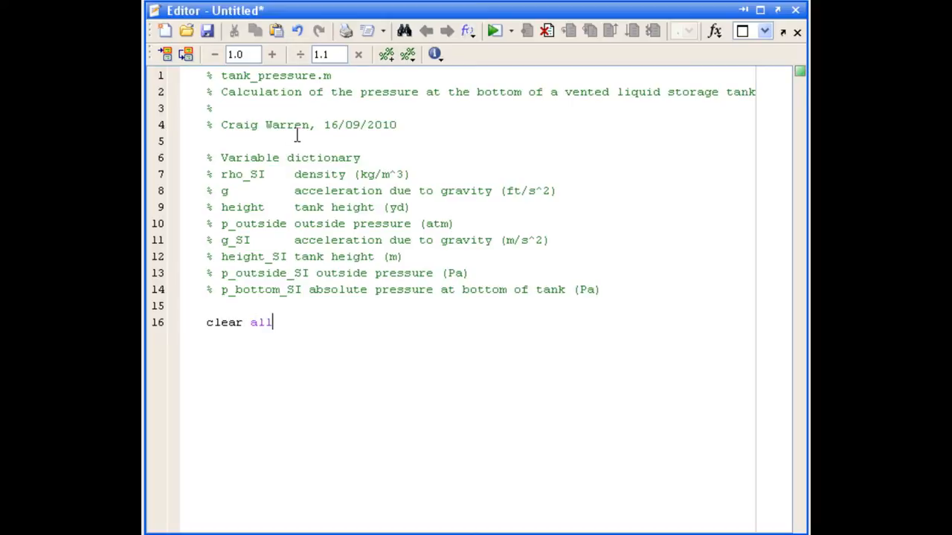
pyautogui.write(';')
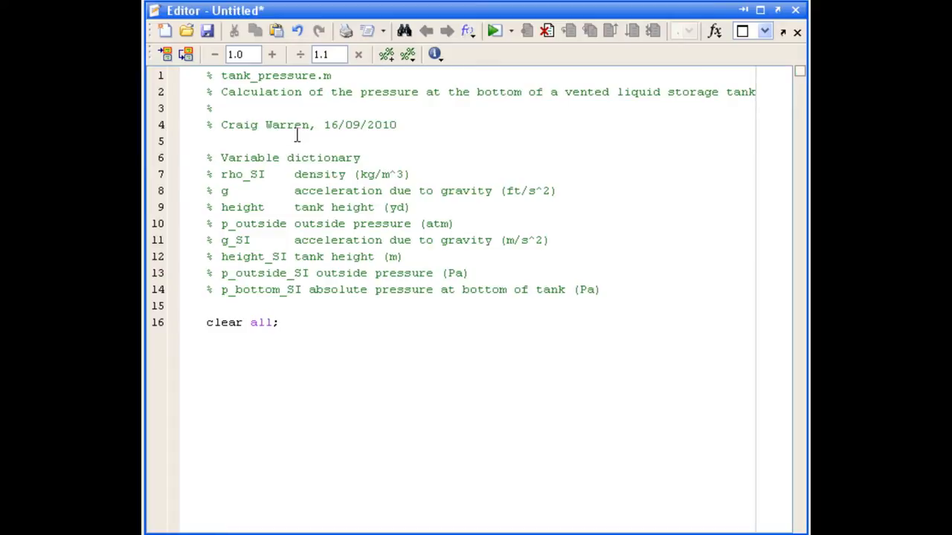
pyautogui.write('%')
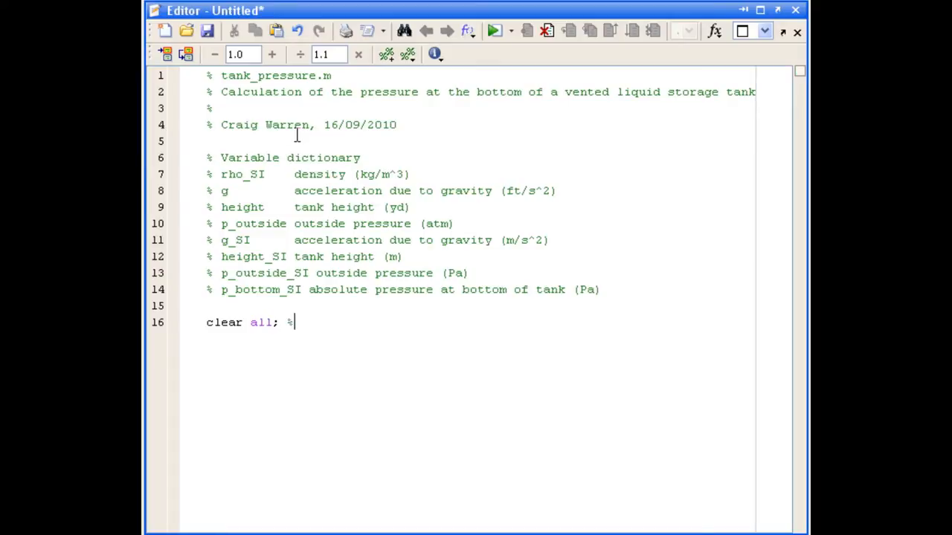
pyautogui.write('Clear all variables from workspace')
pyautogui.write('clc;  % Clear command window')
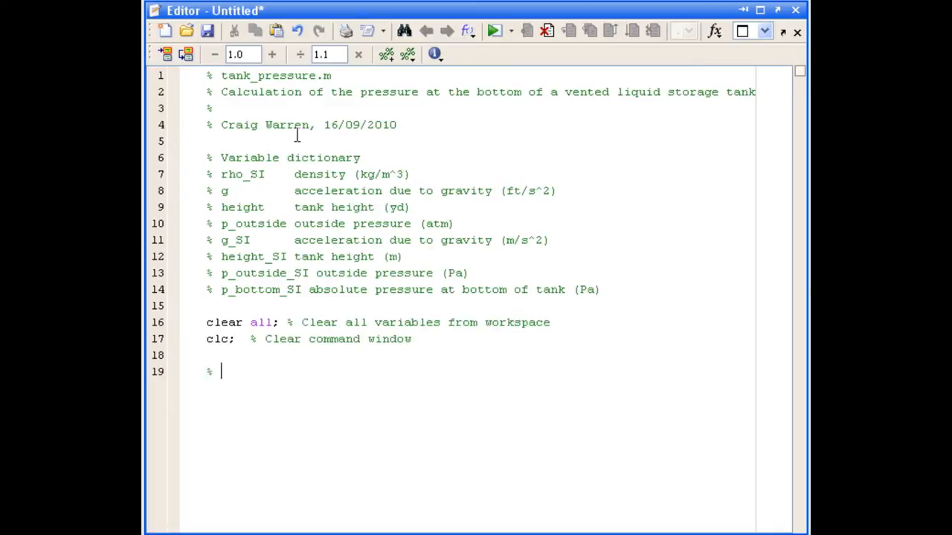
# - Add the section comment '% Gather information from the user'
pyautogui.write('Gat')
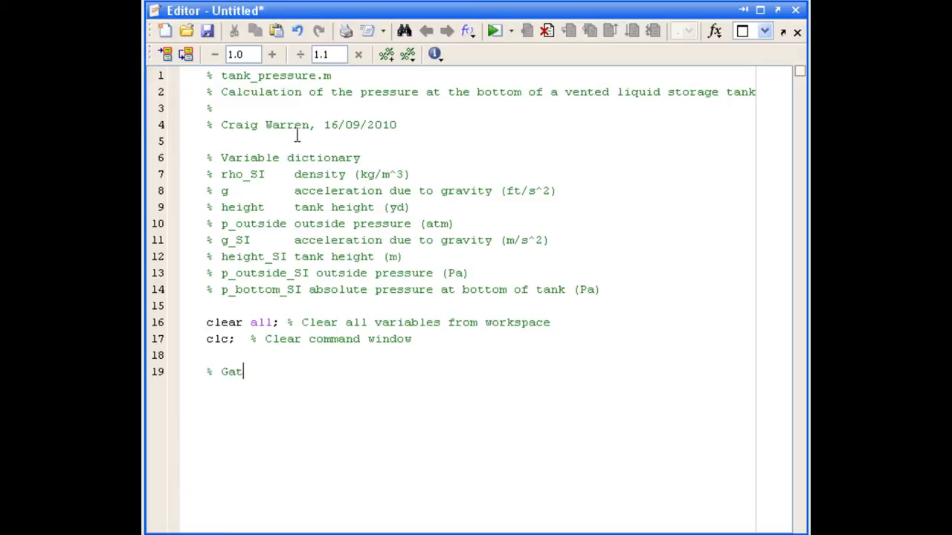
pyautogui.write('her in')
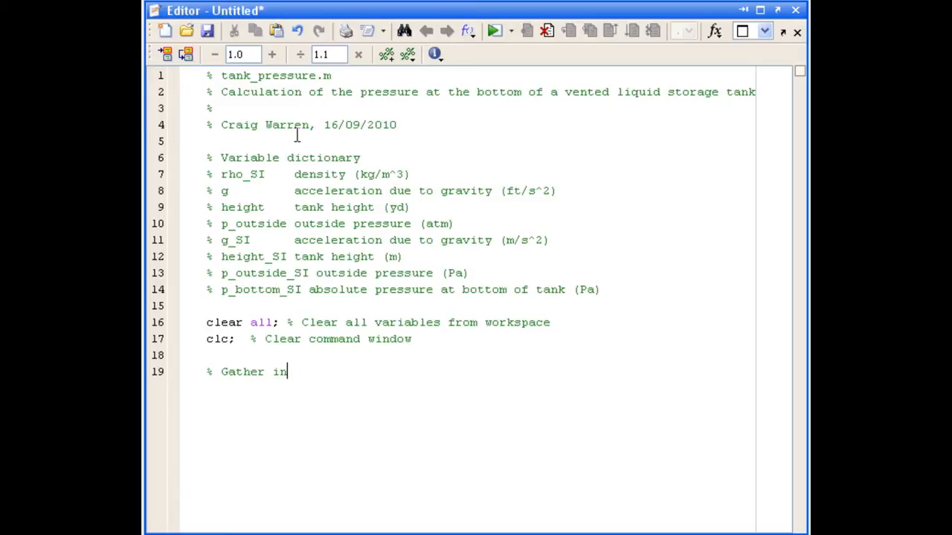
pyautogui.write('formation from')
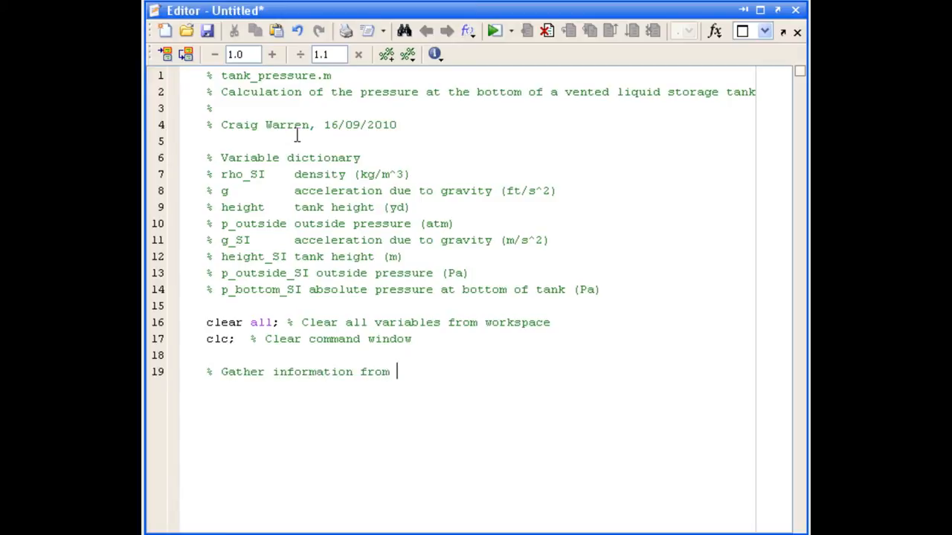
pyautogui.write('the user')
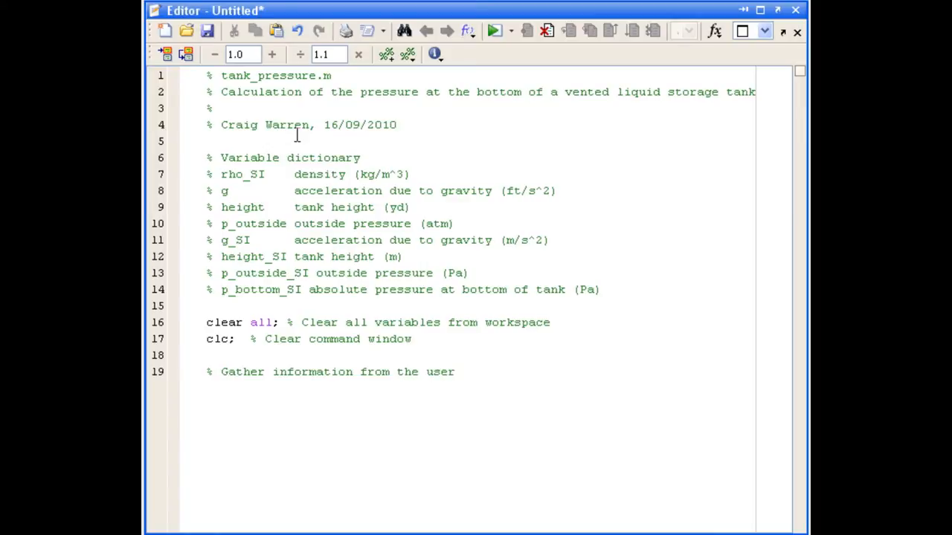
pyautogui.press('Return')
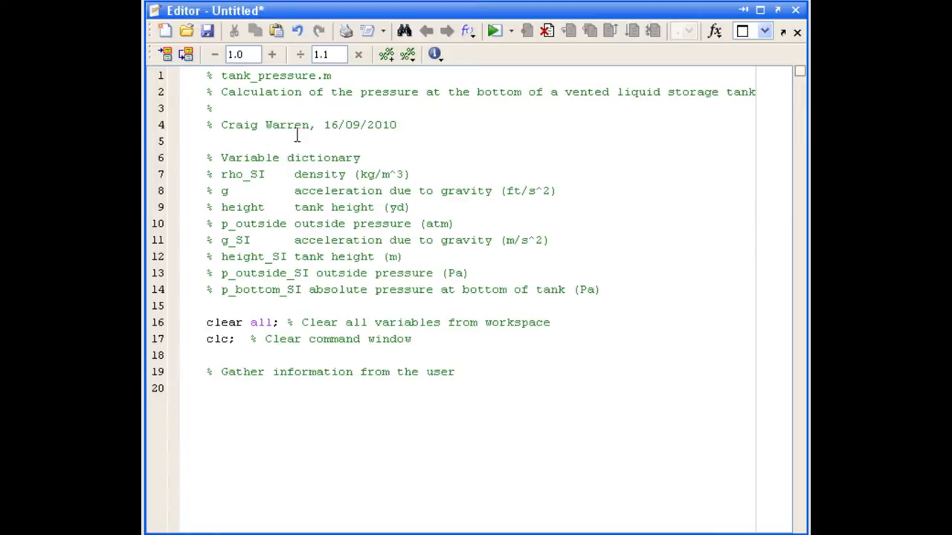
# - Add rho_SI = input('Please input fluid density (kg/m^3): '); as the first prompt
pyautogui.write('%')
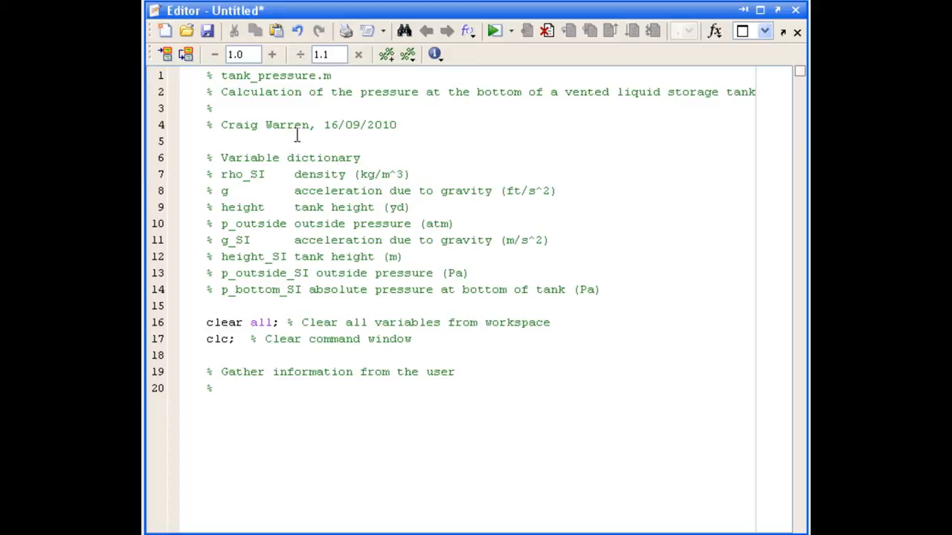
pyautogui.write('rh')
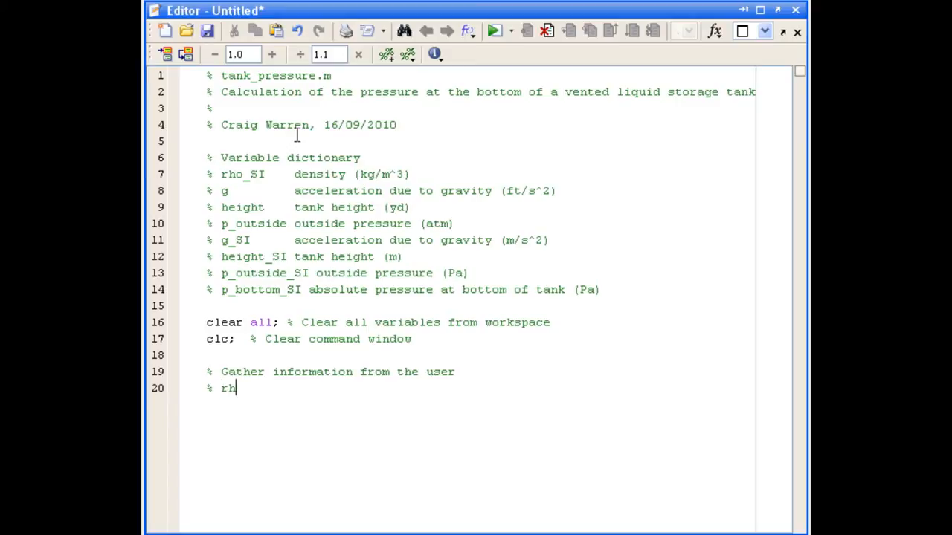
pyautogui.press('Backspace')
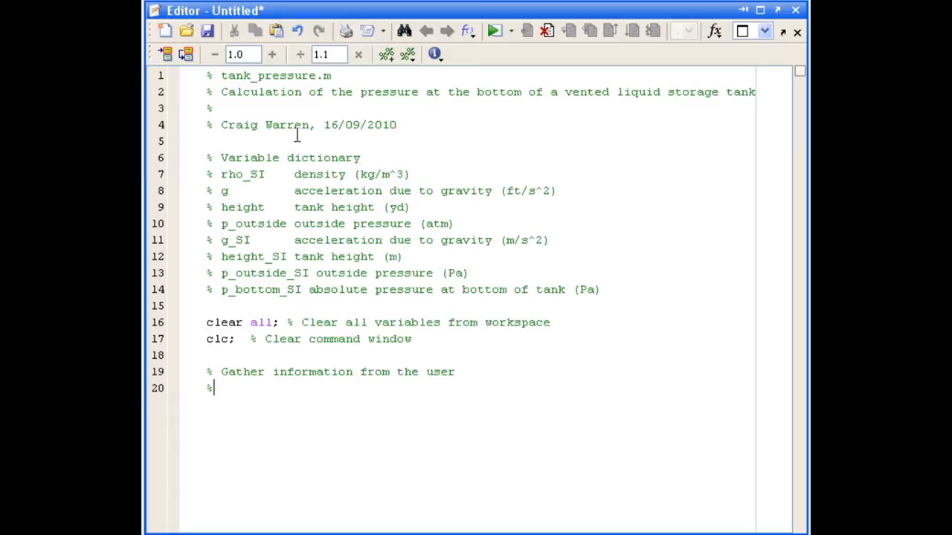
pyautogui.write('rho')
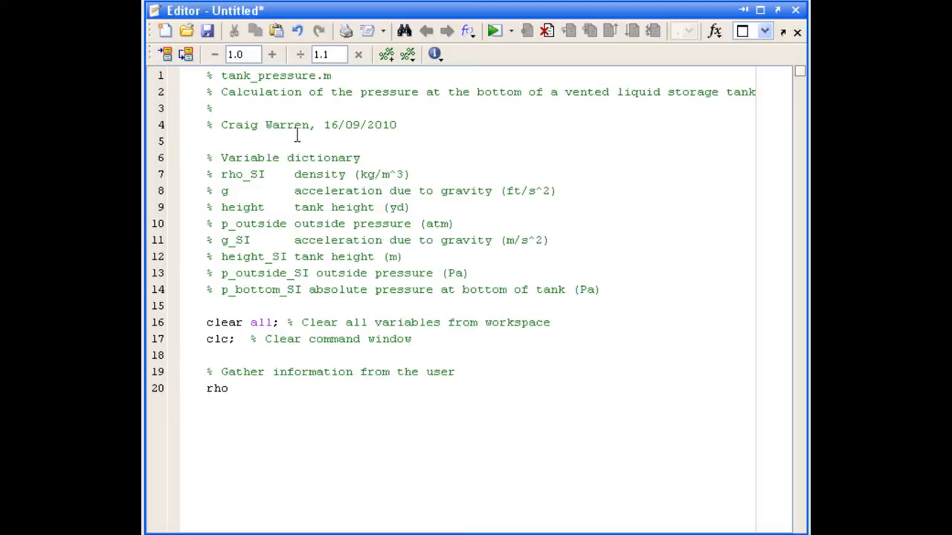
pyautogui.write('_SI')
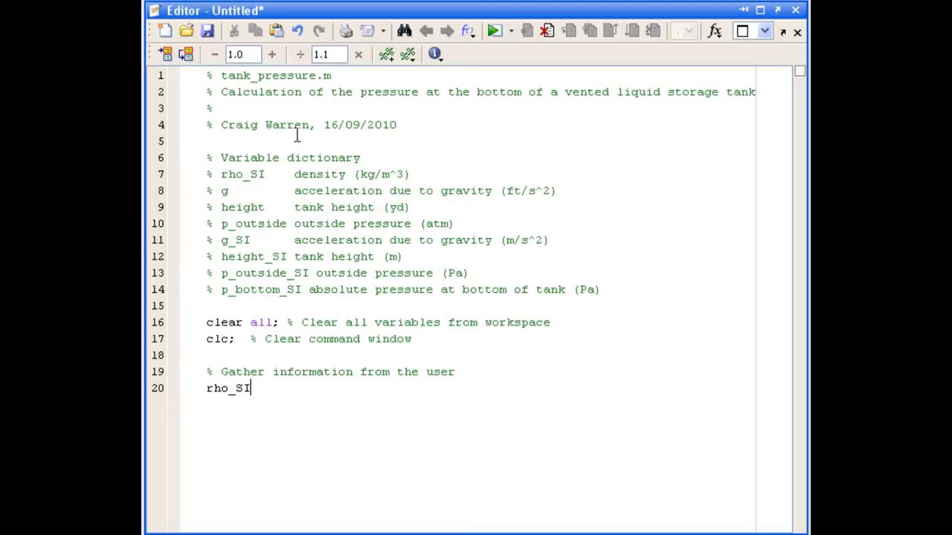
pyautogui.write('=')
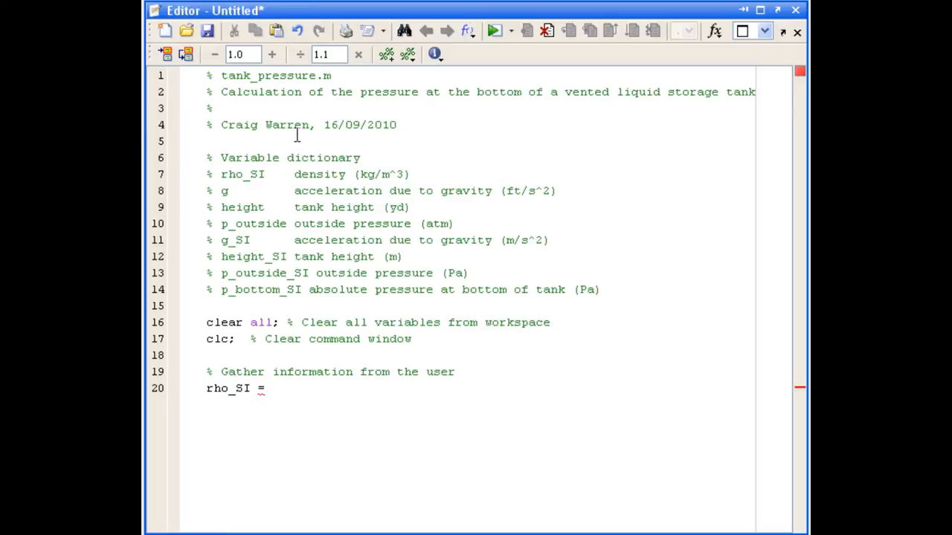
pyautogui.write('input')
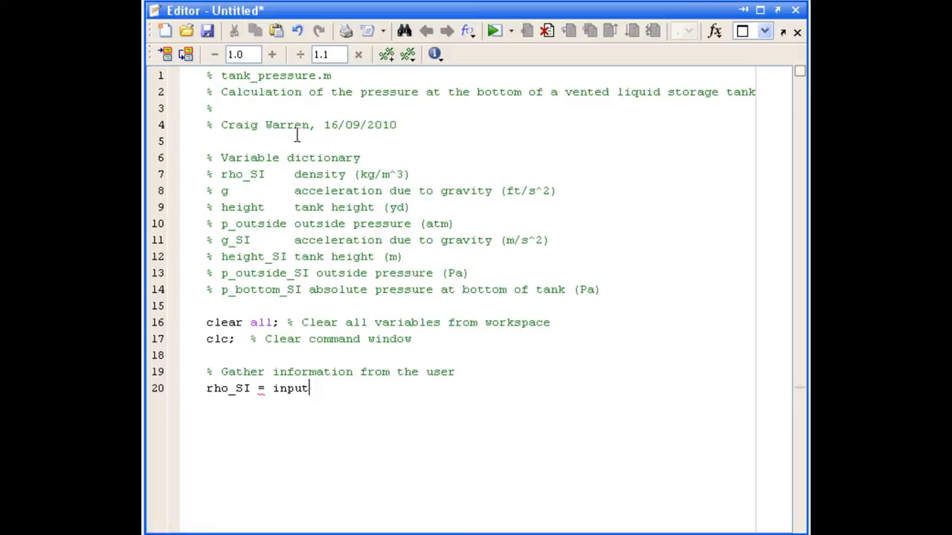
pyautogui.write("('Pl")
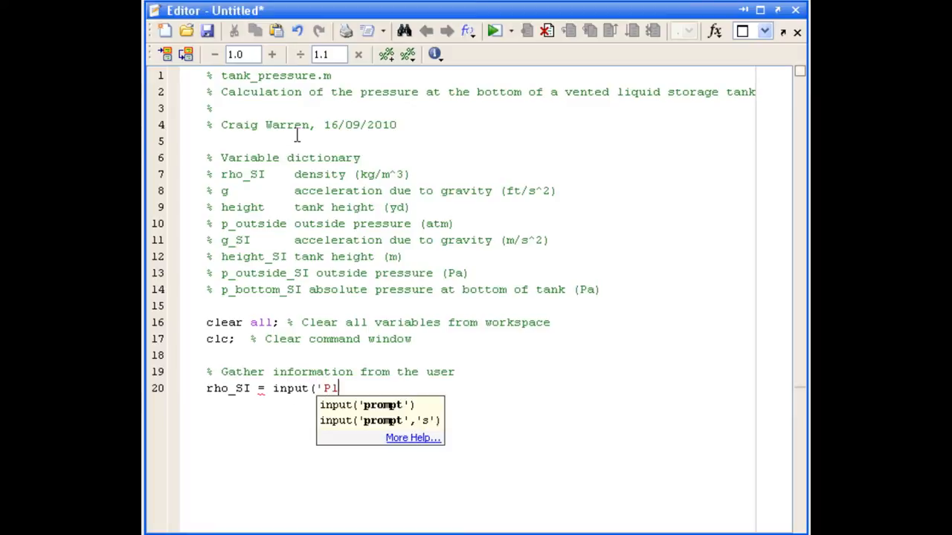
pyautogui.write('ease')
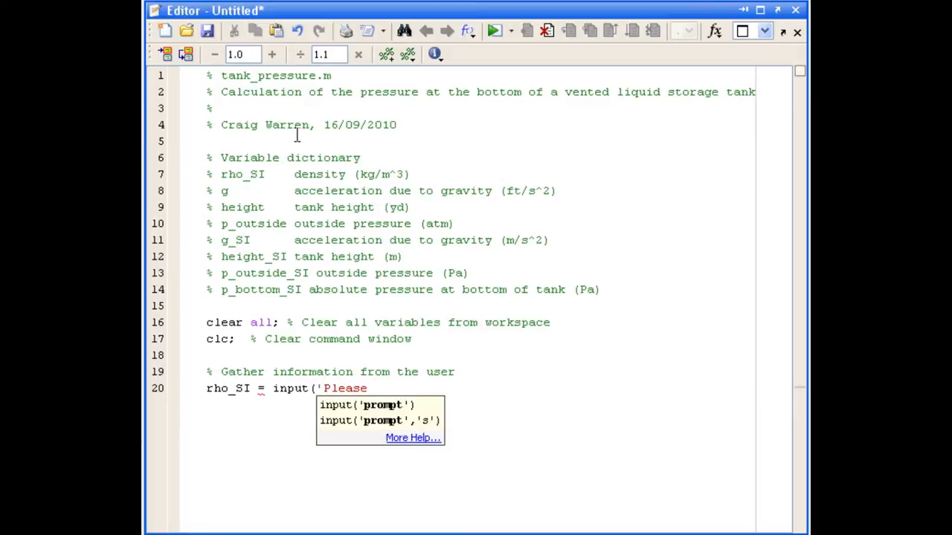
pyautogui.write('input')
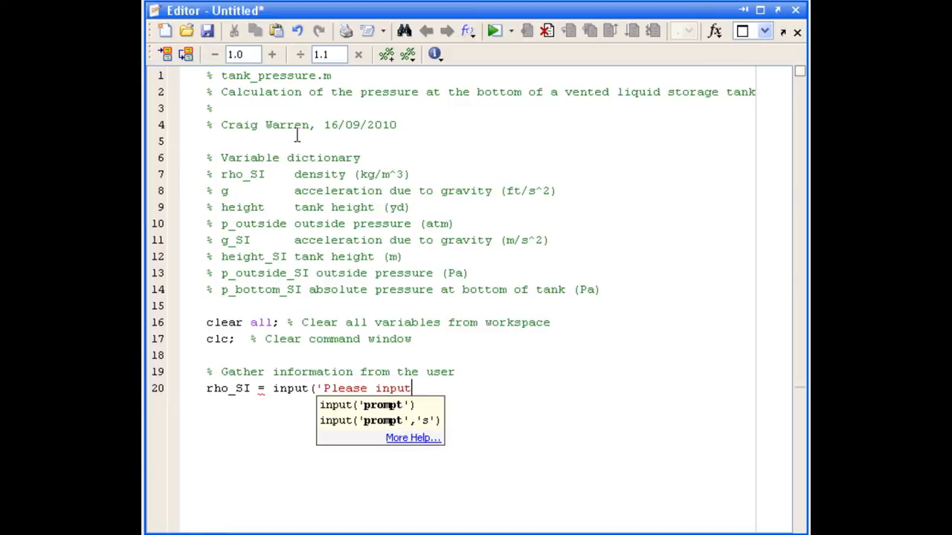
pyautogui.write('fluid de')
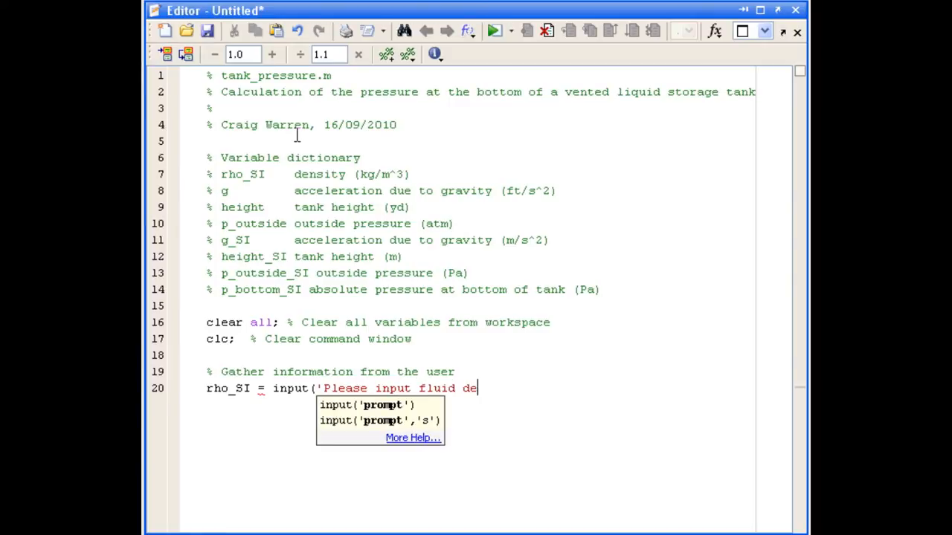
pyautogui.write('nsity')
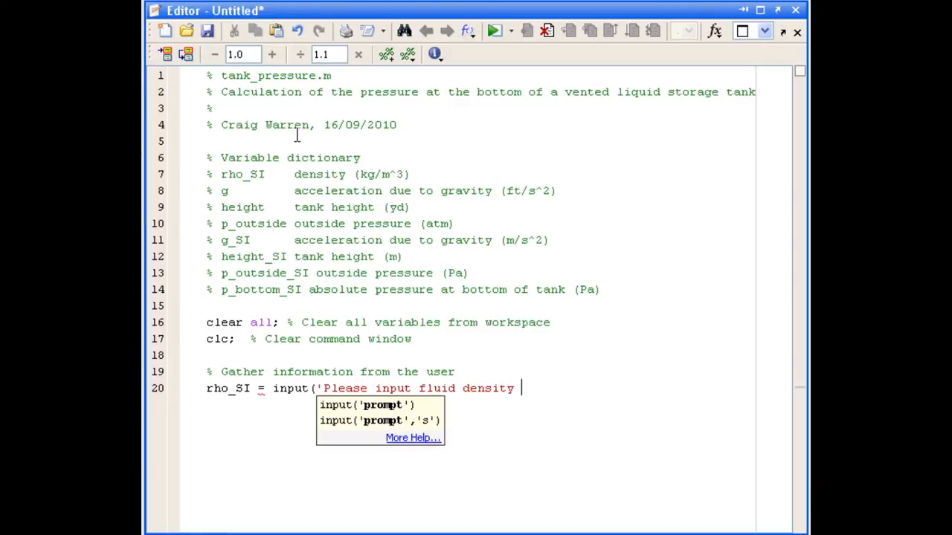
pyautogui.write('(kg/m')
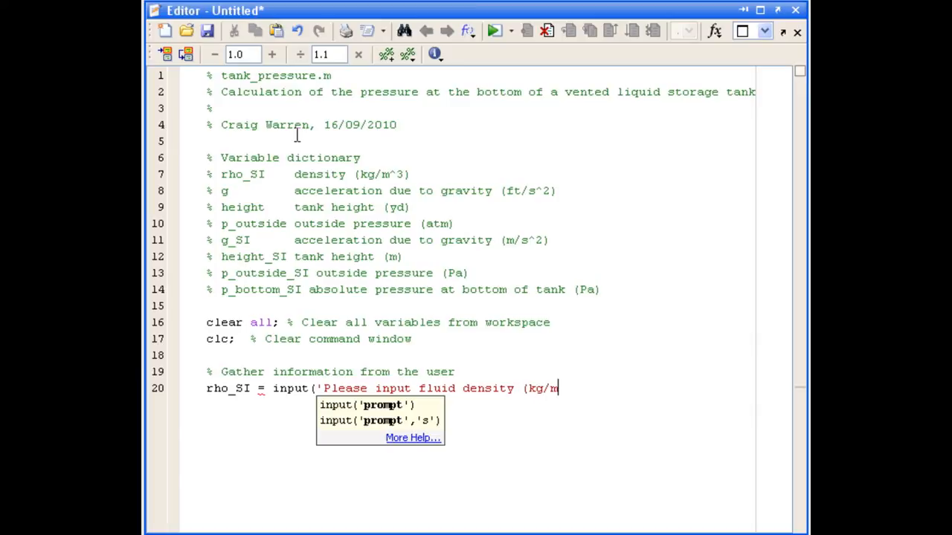
pyautogui.write('^3')
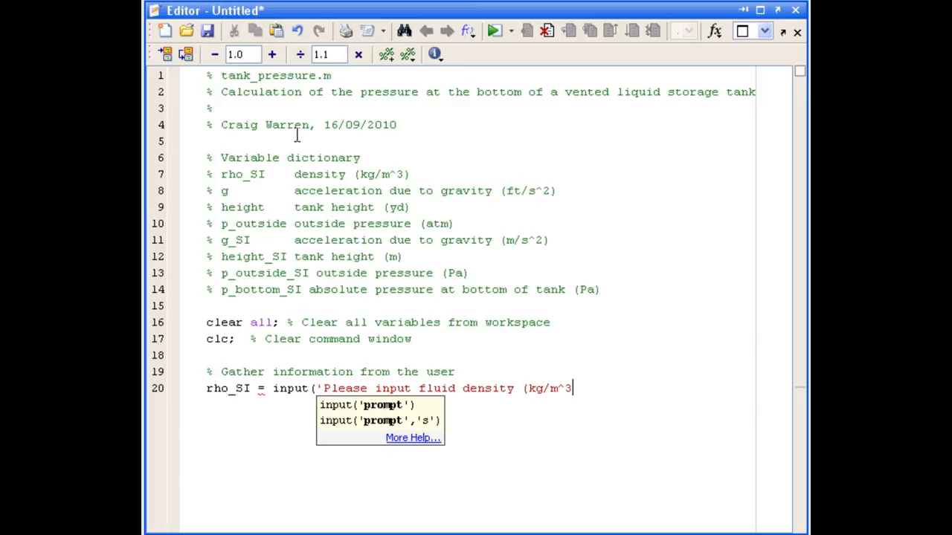
pyautogui.write(':')
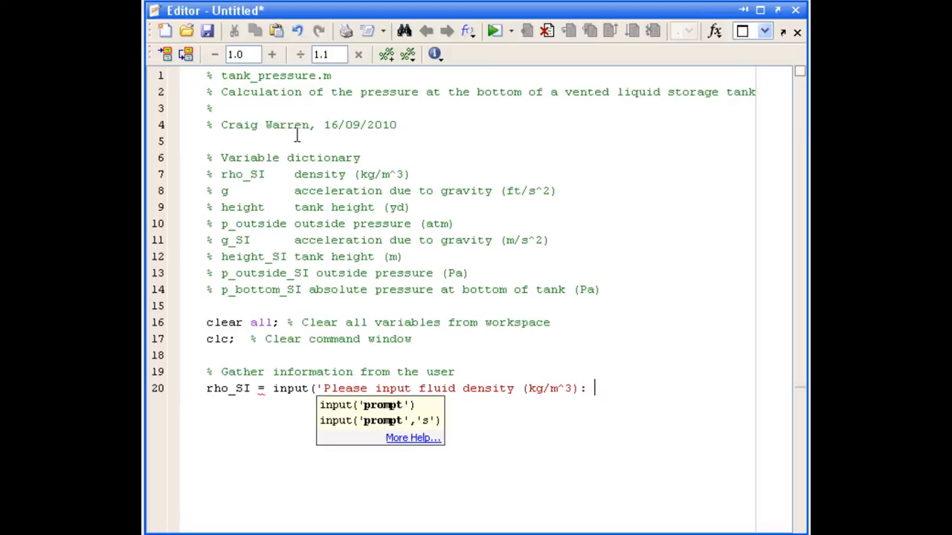
pyautogui.write("');")
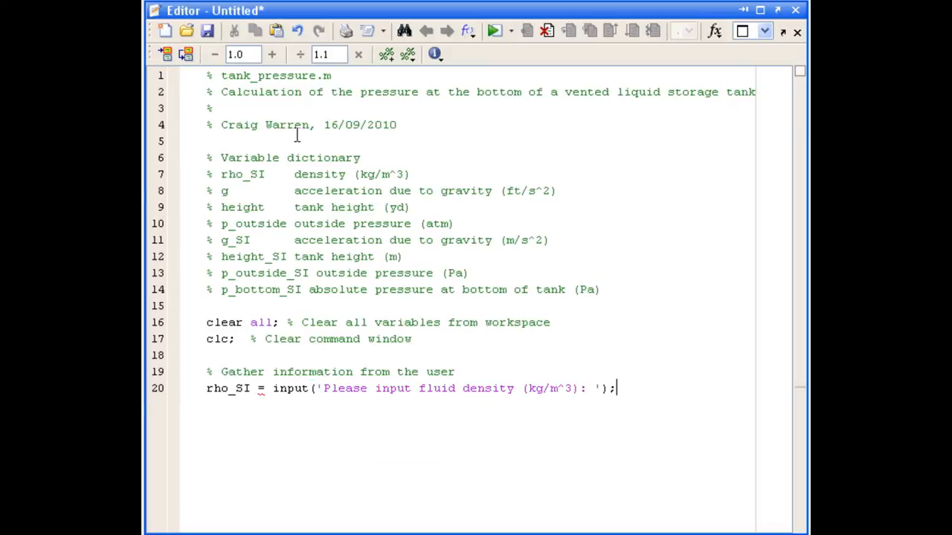
pyautogui.press('Return')
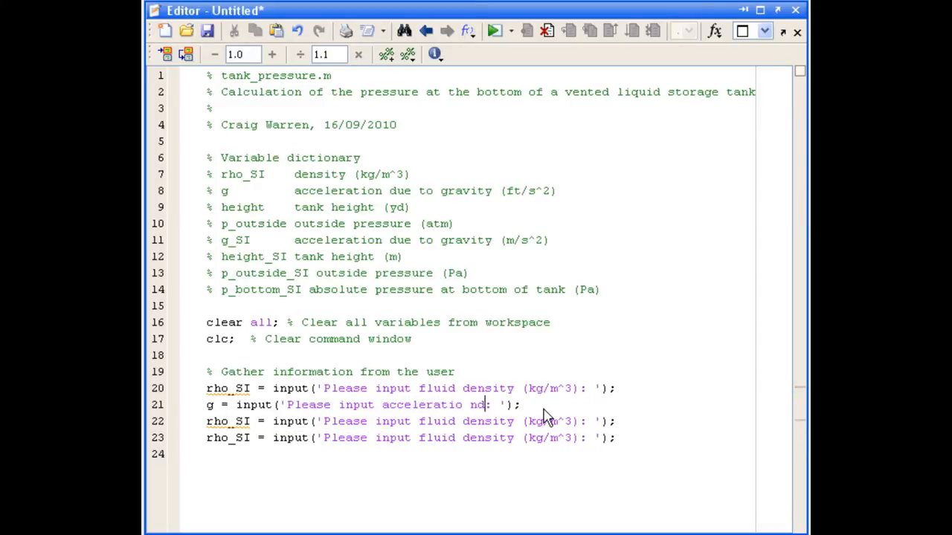
# - Add similar input prompts for g (ft/s^2), height of storage tank and outside pressure (atm)
pyautogui.write('ue to gravity (ft/s^2')
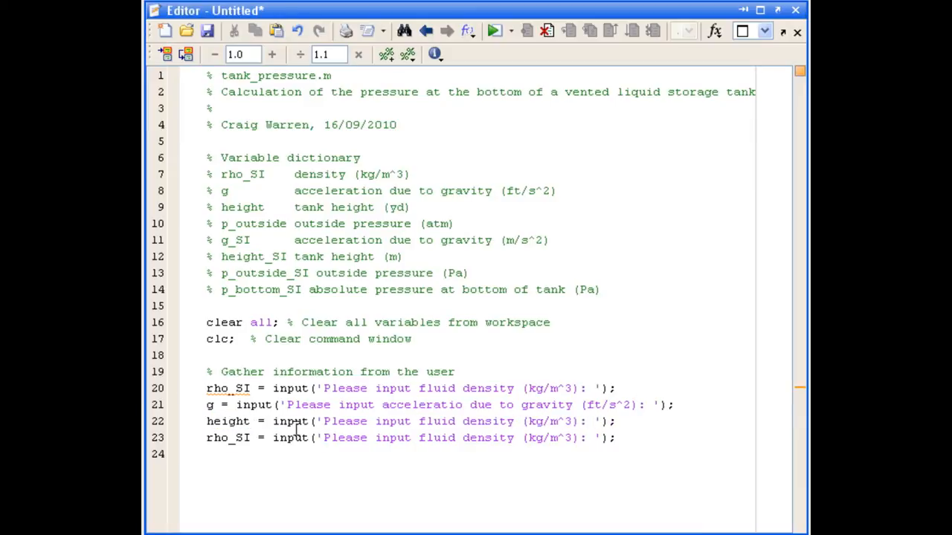
pyautogui.write('height of storage tank')
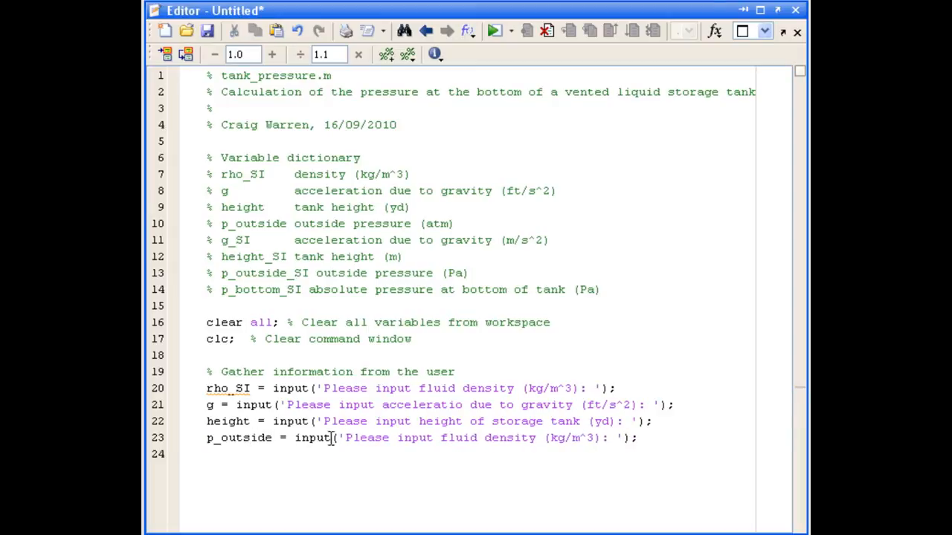
pyautogui.write('outside pressure (at')
pyautogui.write('%')
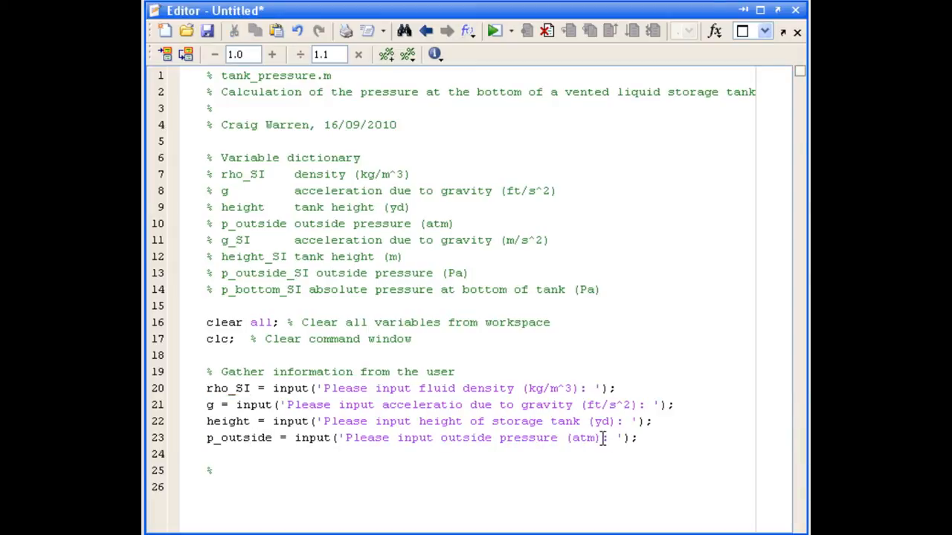
# - Define ft_to_m = 0.3048, yd_to_m = 0.9144 and atm_to_Pa = 1.013E5 with trailing comments under 'Define conversion factors'
pyautogui.click(223, 470)
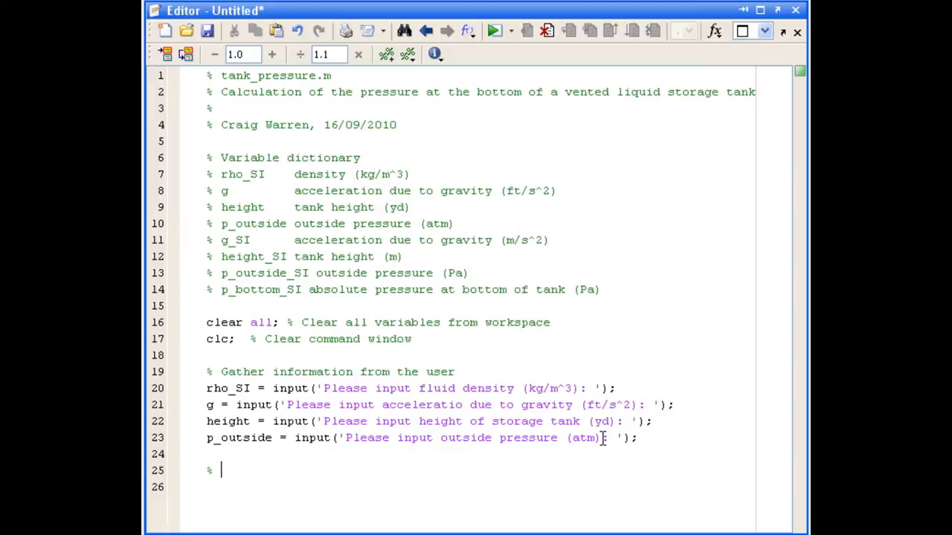
pyautogui.write('Define')
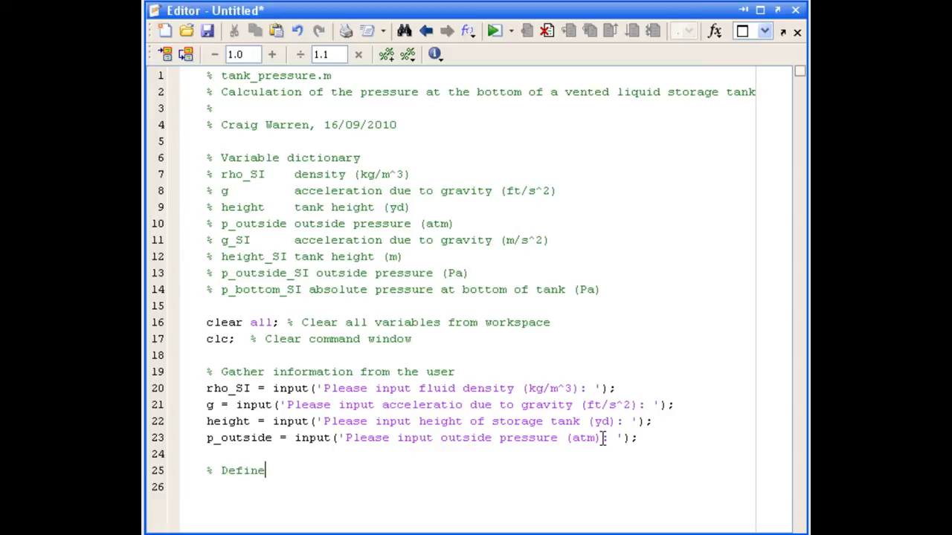
pyautogui.write('conversion')
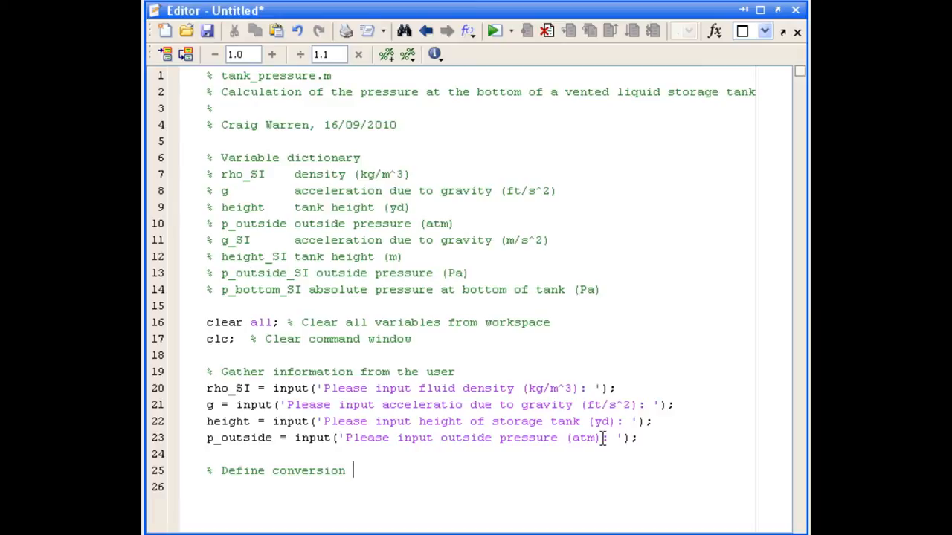
pyautogui.write('factors')
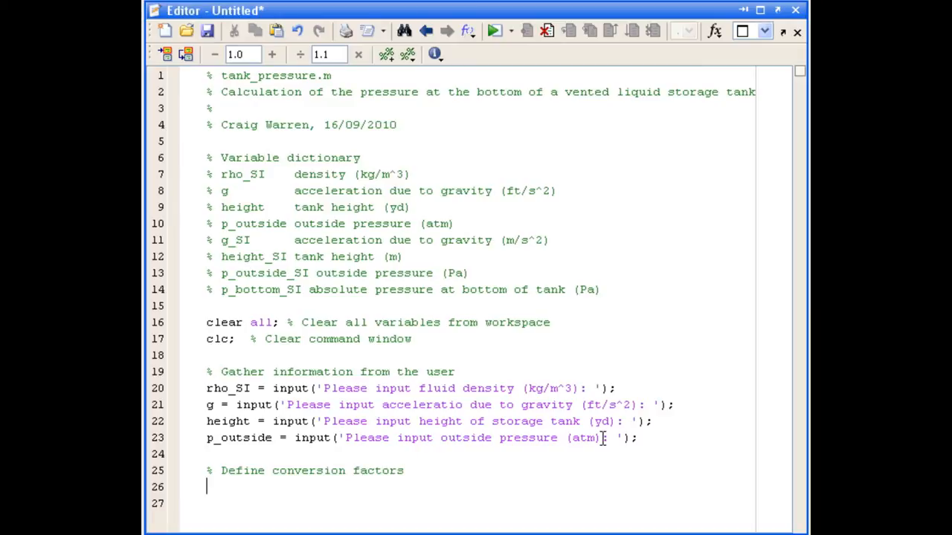
pyautogui.write('ft_to_m = 0.3048;    % Feet to metres')
pyautogui.click(477, 505)
pyautogui.write('yd')
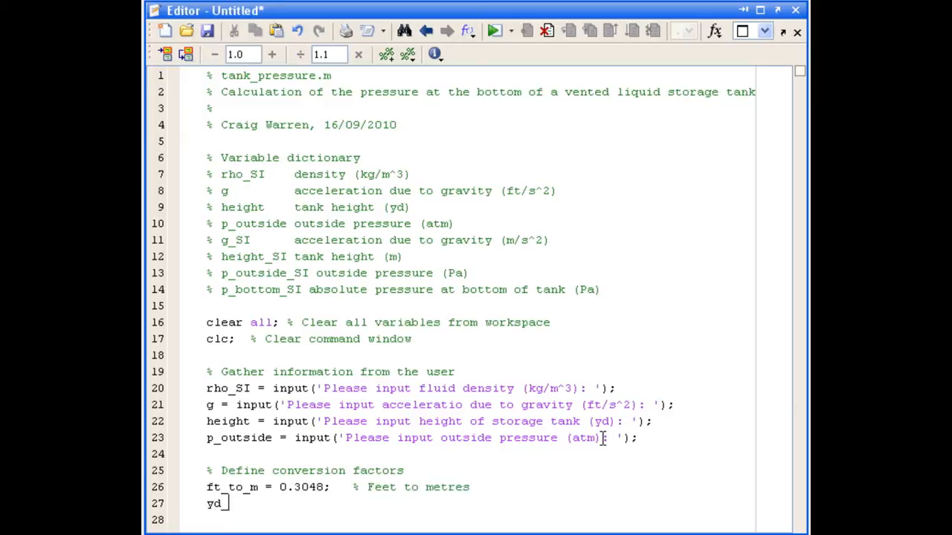
pyautogui.write('_to_m = 0.9144')
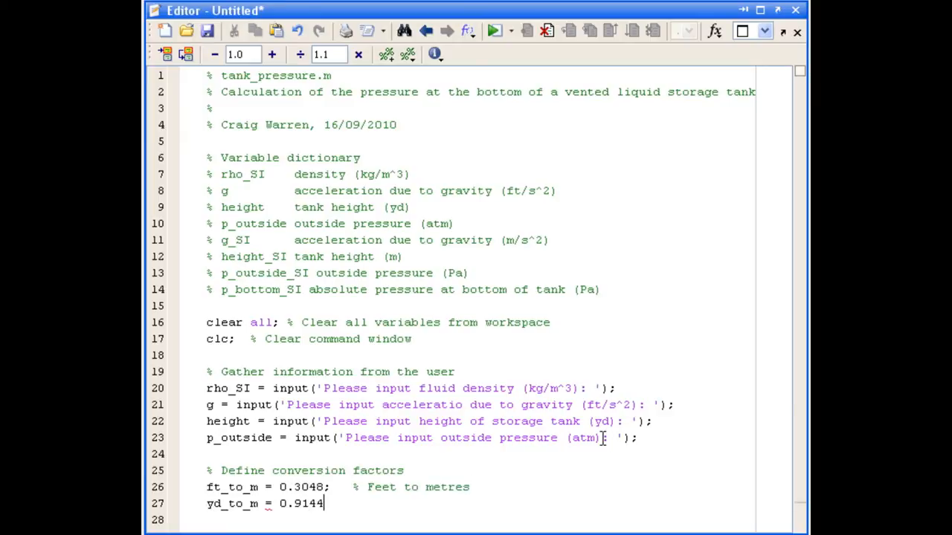
pyautogui.write(';    % Yards to metres')
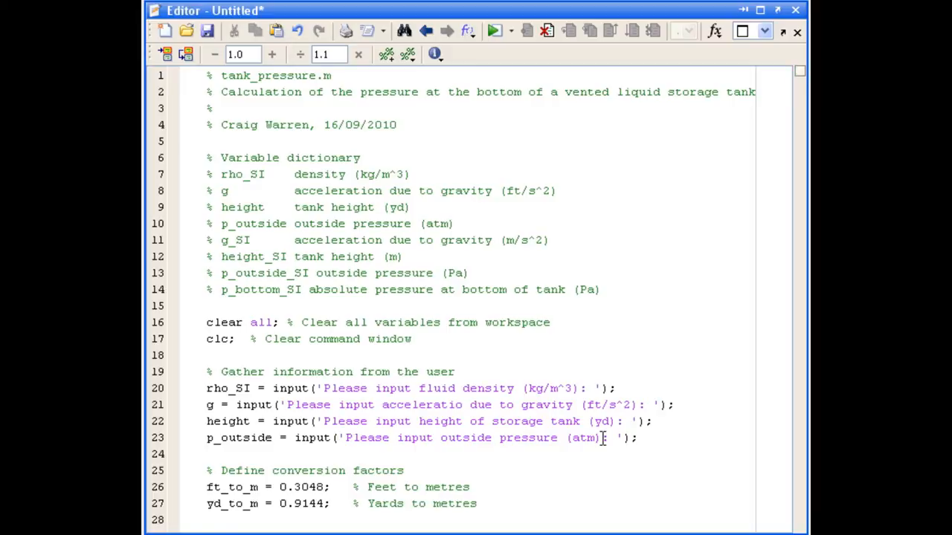
pyautogui.write('atm_to_Pa = 1')
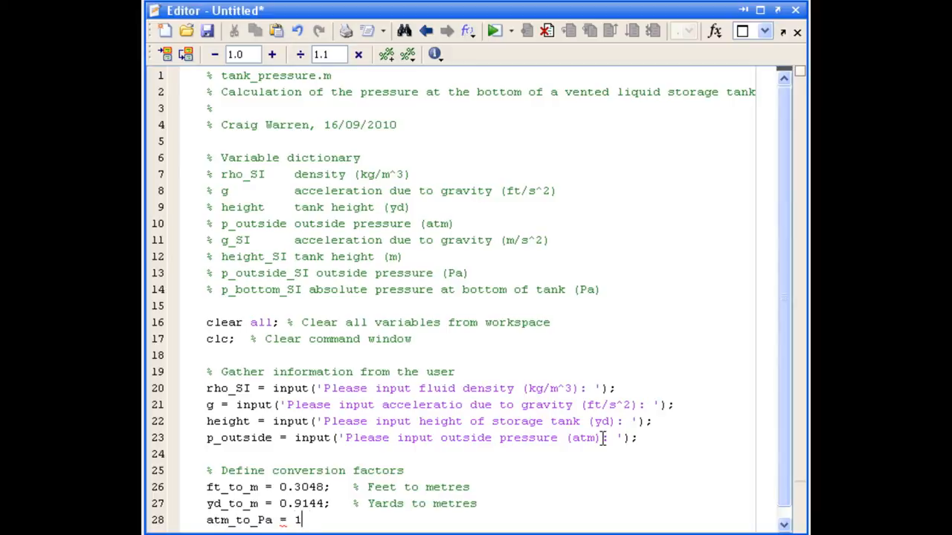
pyautogui.write('.013E5;')
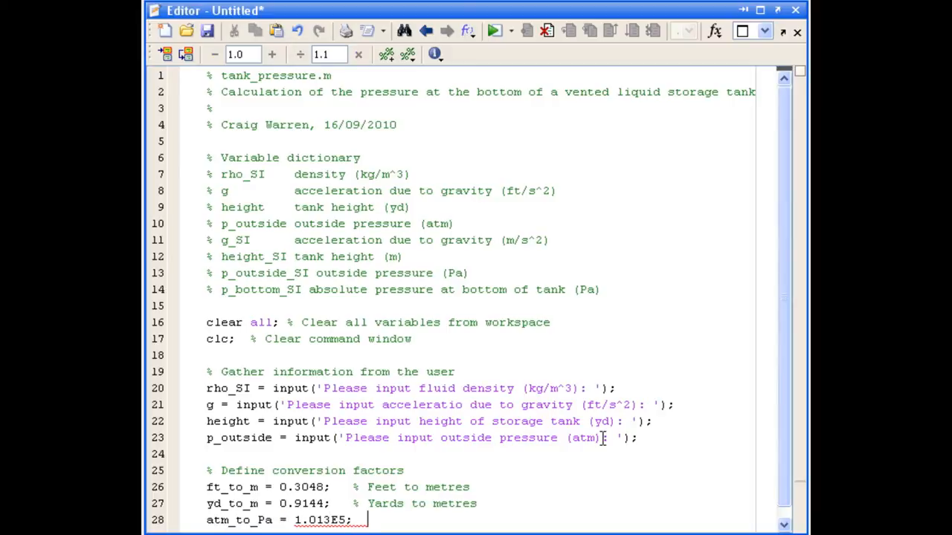
pyautogui.write('% Atmospheres to Pascals')
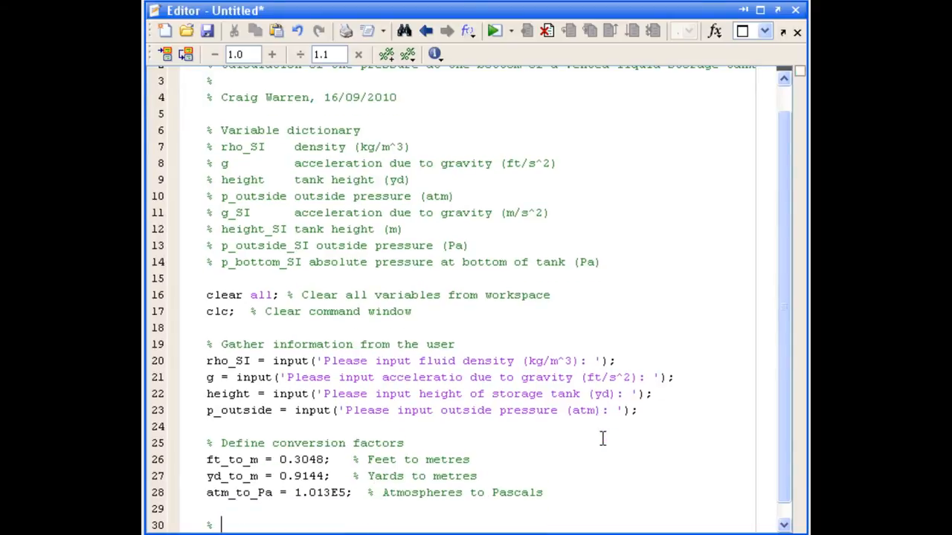
# - Under 'Convert everything to SI units', compute g_SI, height_SI = height*yd_to_m and p_outside_SI
pyautogui.write('C')
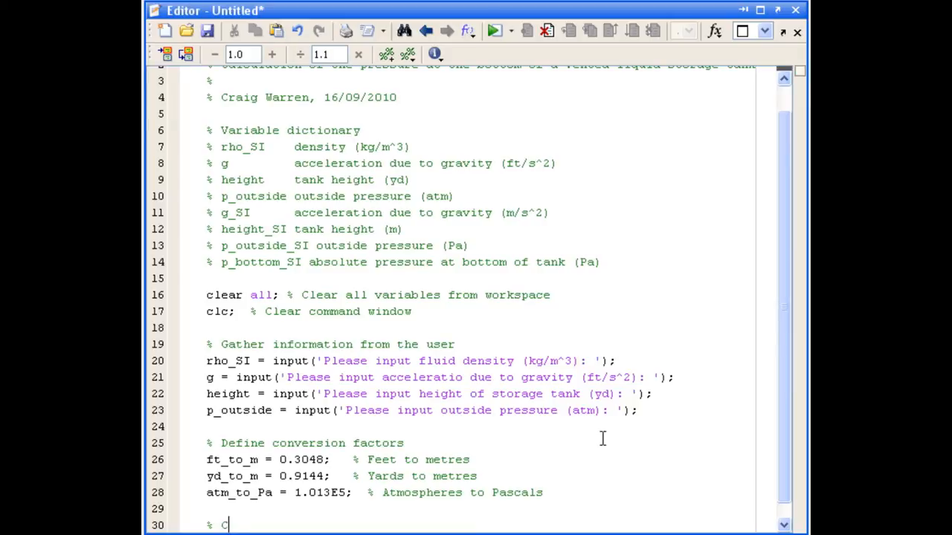
pyautogui.write('onvert')
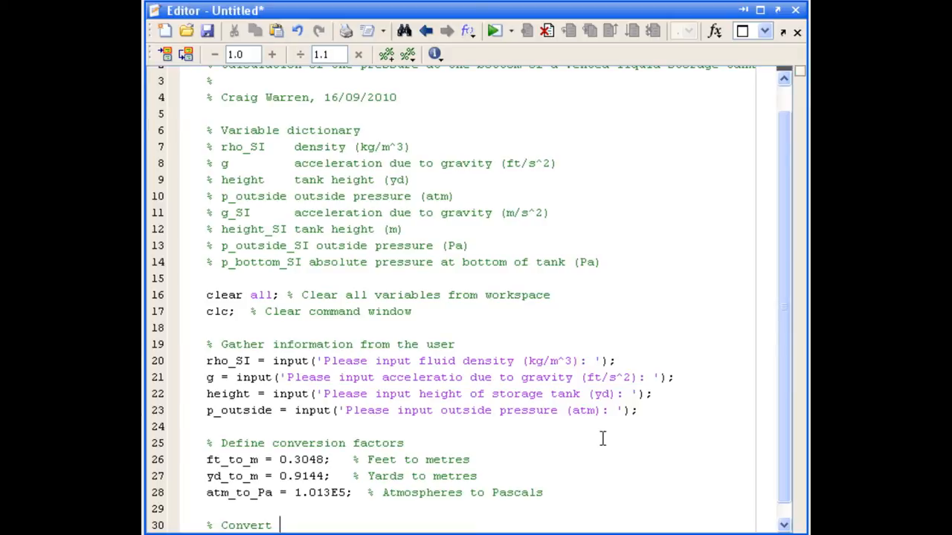
pyautogui.write('everything to SI units')
pyautogui.write('height_SI')
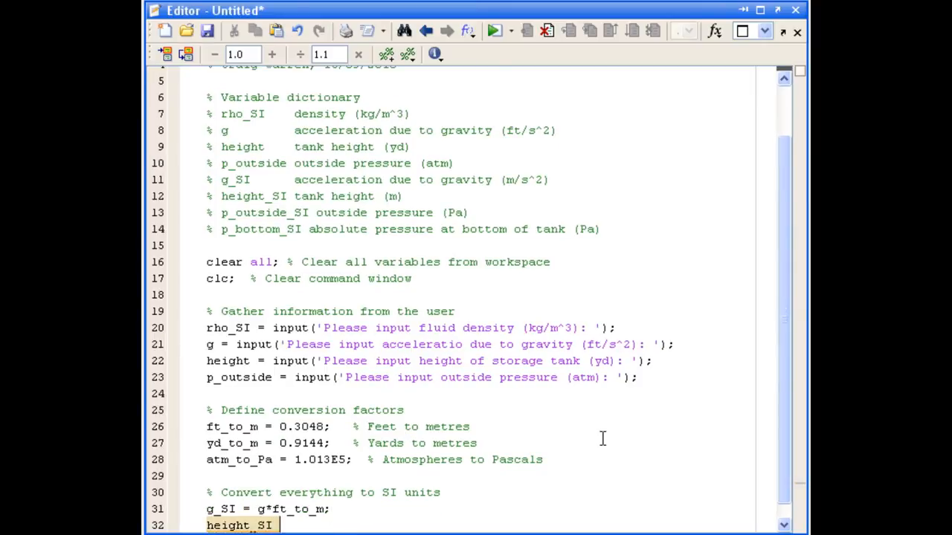
pyautogui.write('= height*yd_to_m;')
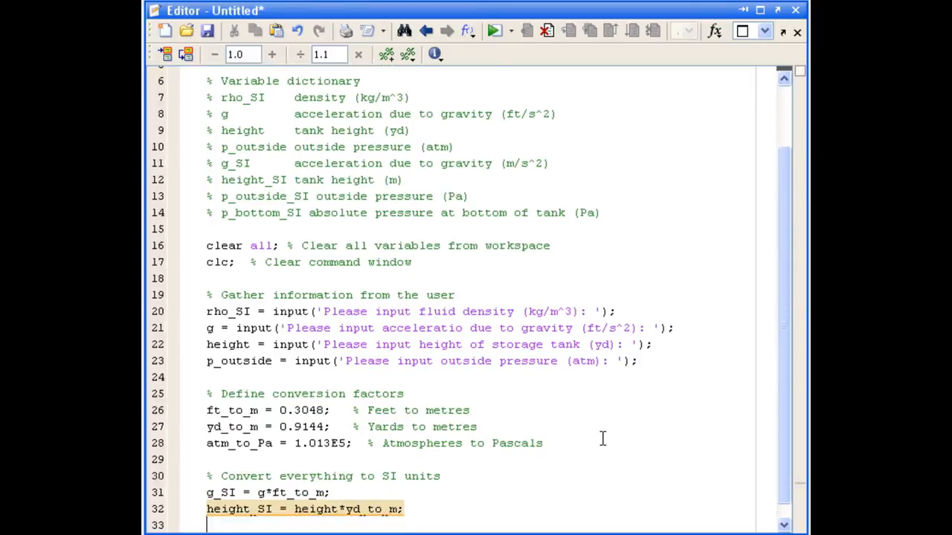
pyautogui.write('p_outside_SI = p_ooutside*atm_to_Pa;')
pyautogui.write('%')
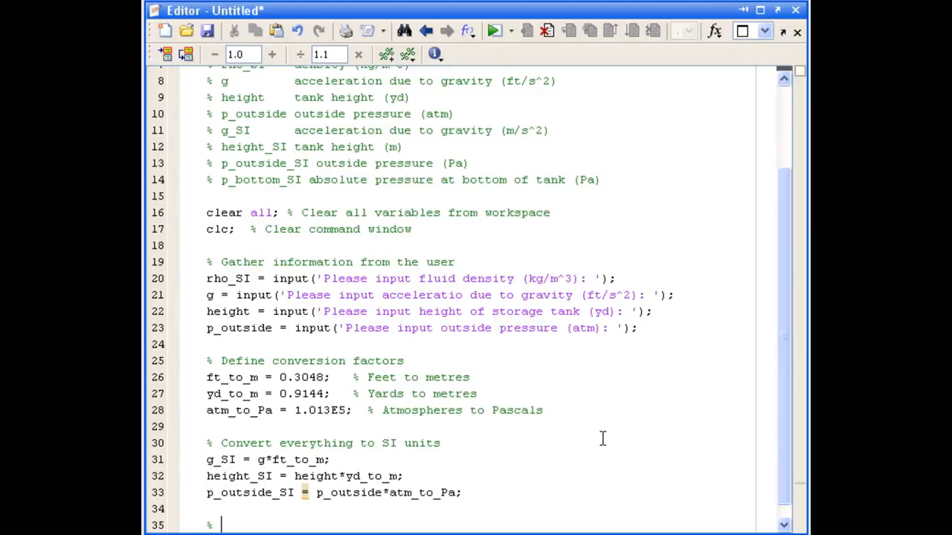
# - Under a calculation comment, set p_bottom_SI = rho_SI * g_SI * height_SI + p_outside_SI;
pyautogui.write('Calcula')
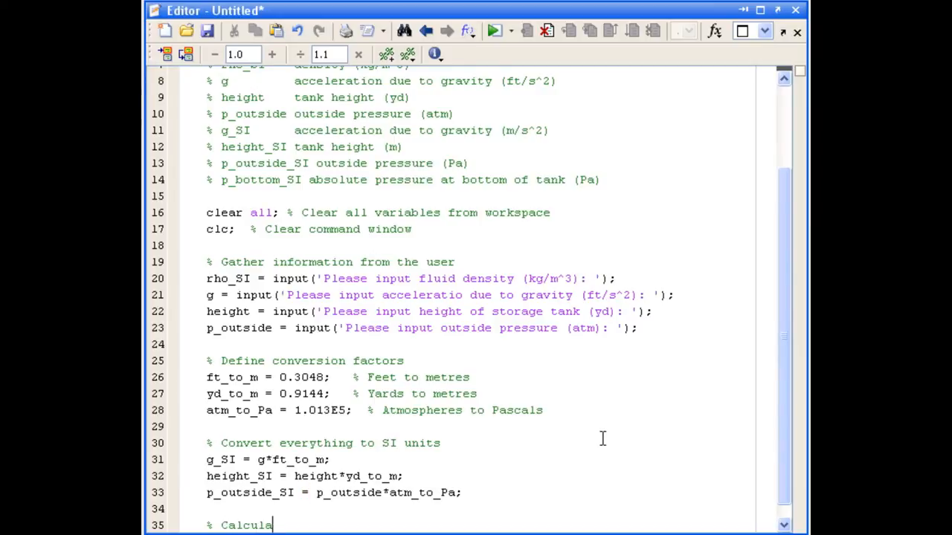
pyautogui.write('te')
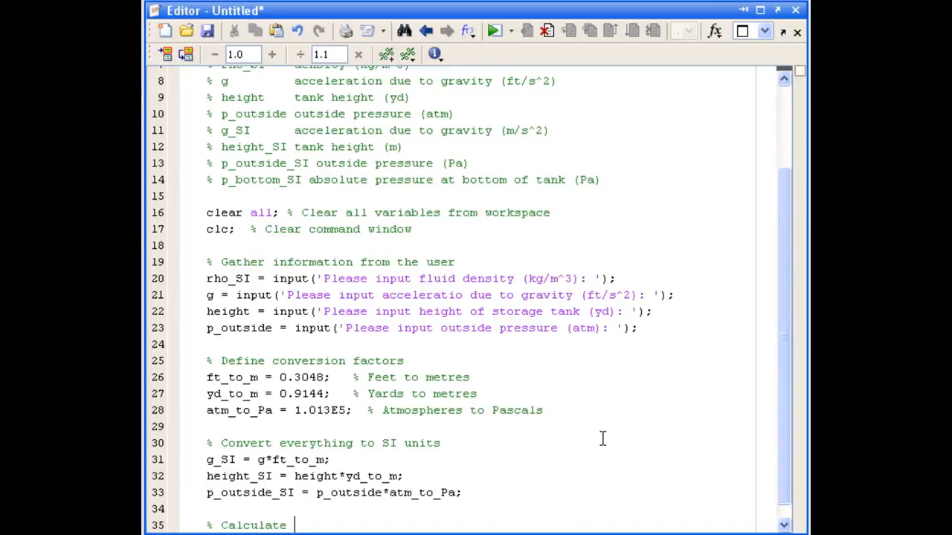
pyautogui.write('absolu')
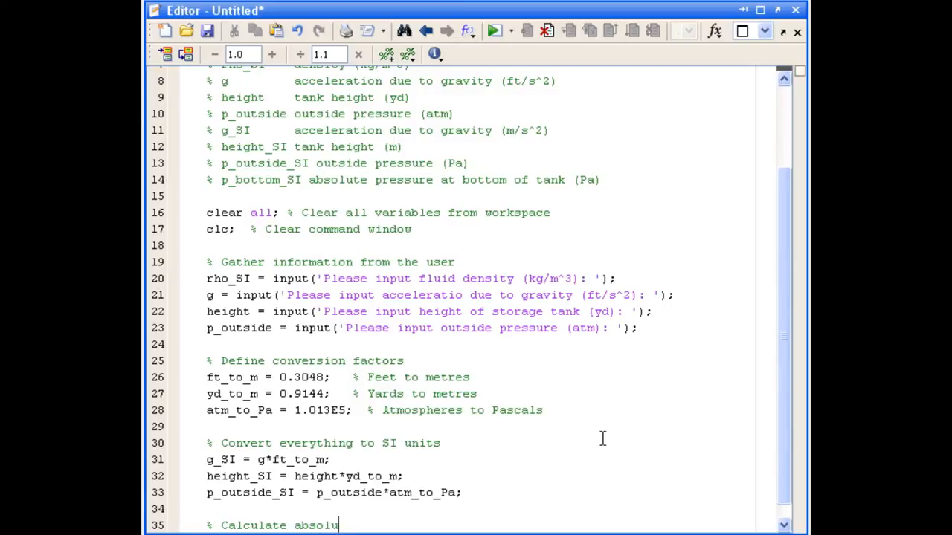
pyautogui.write('te pressure at the bottom')
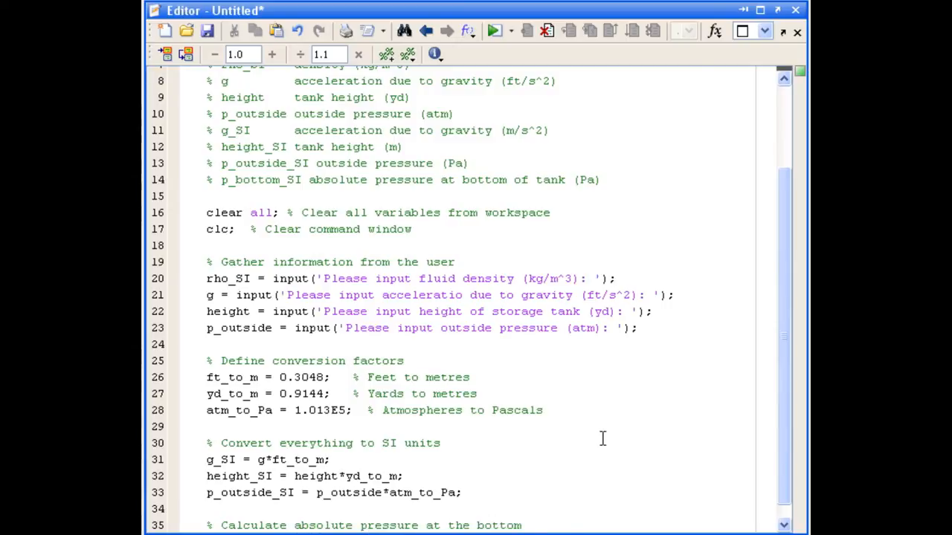
pyautogui.scroll(-3)
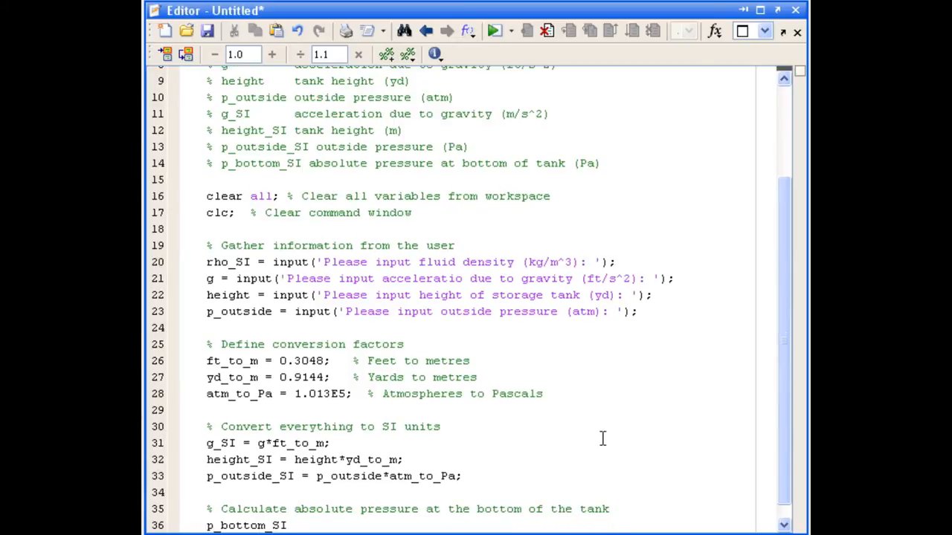
pyautogui.write('= rho_SI * g_SI *')
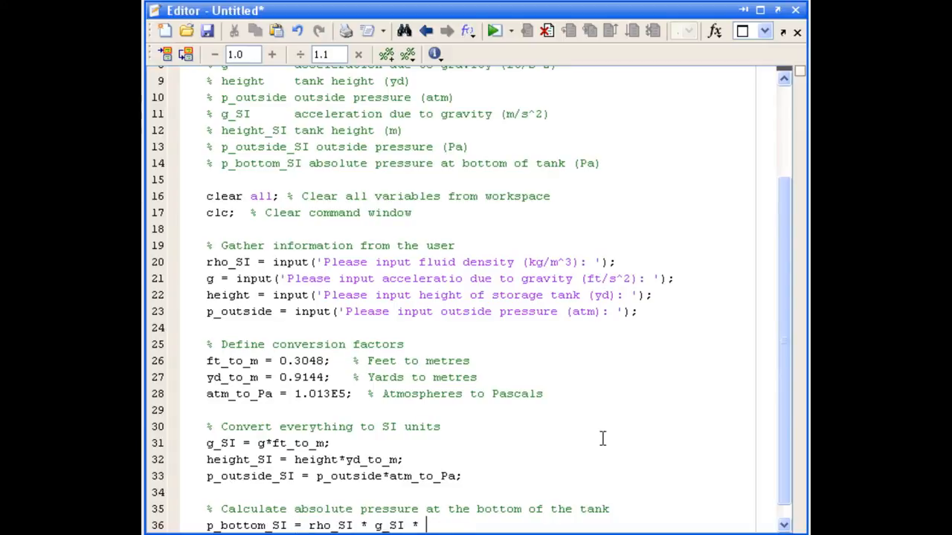
pyautogui.write('height_SI + p_outside_')
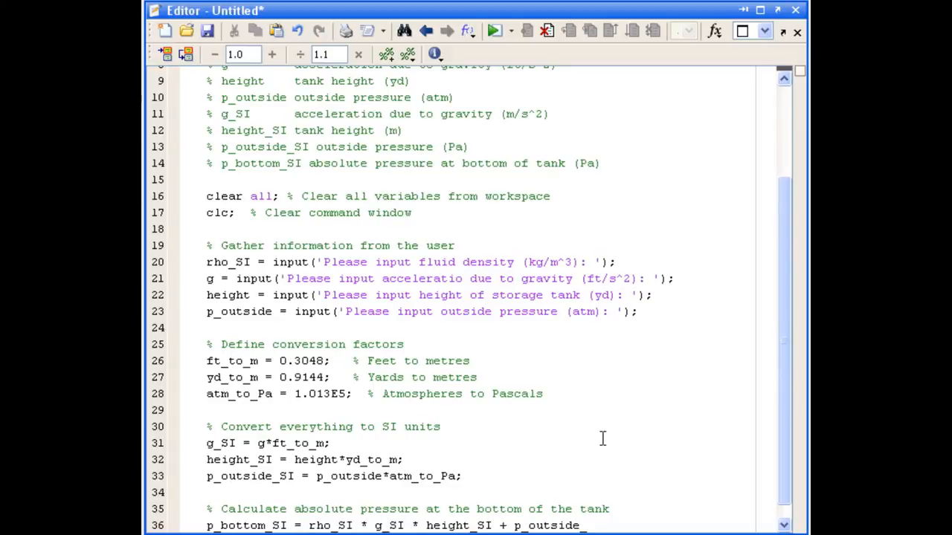
pyautogui.scroll(-3)
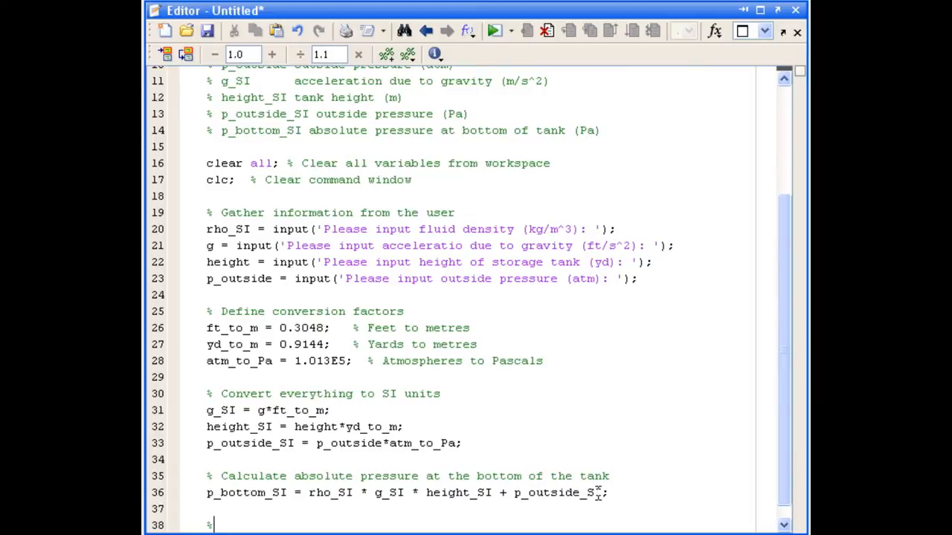
# - Add the section comment '% Display result to command window'
pyautogui.write('Dis')
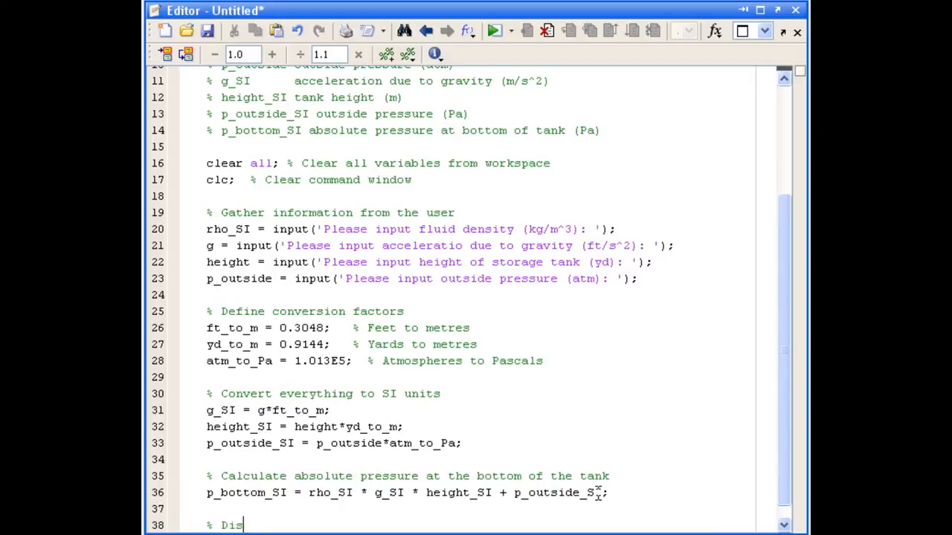
pyautogui.write('play result')
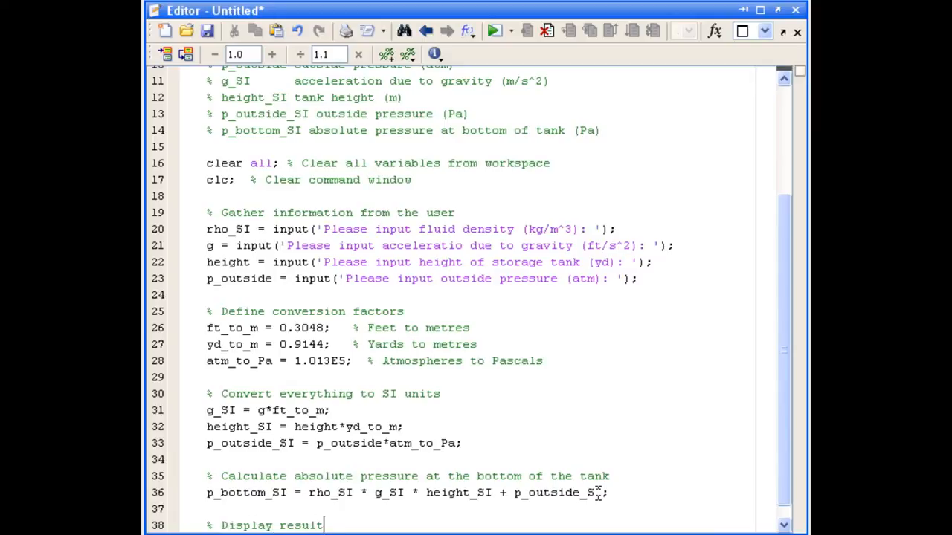
pyautogui.write('to command')
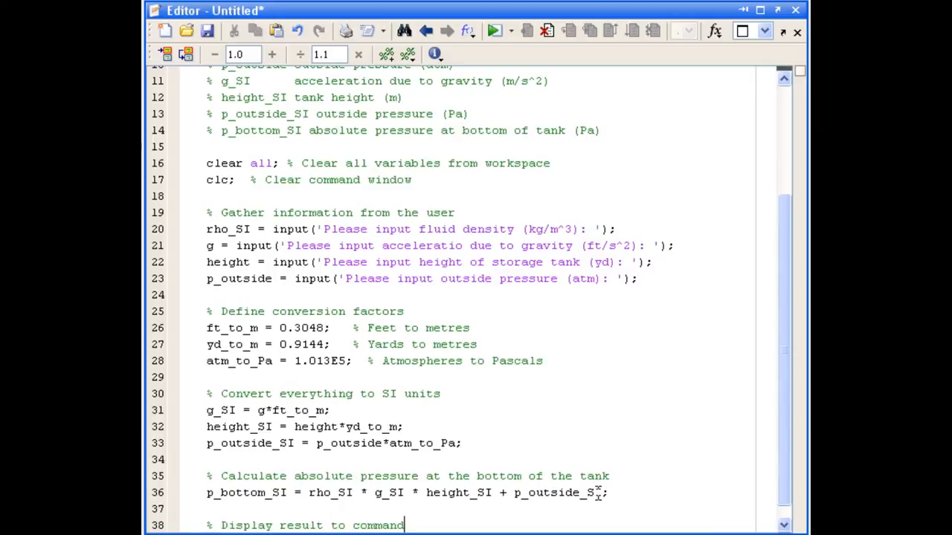
pyautogui.write('window')
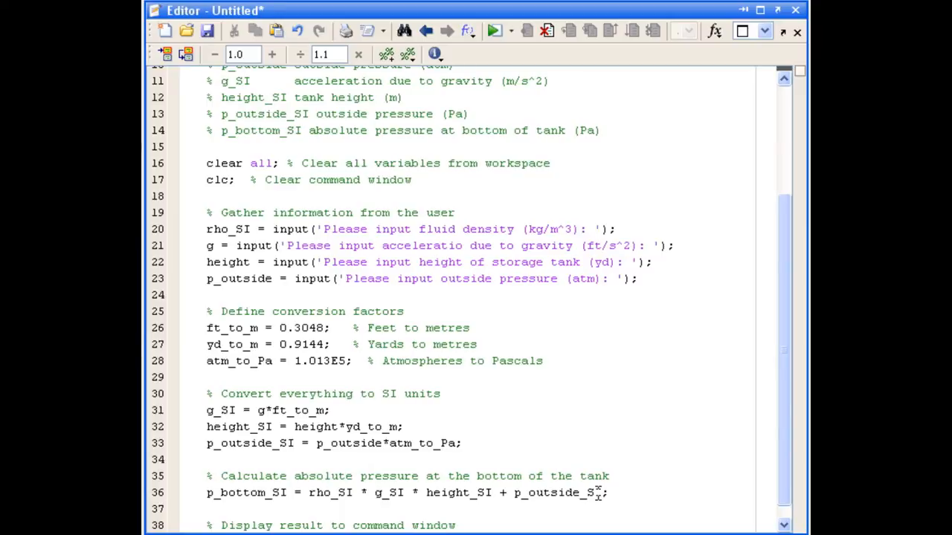
# - Write a disp(['Absolute pressure at ...', num2str(p_bottom_SI), ' (Pa)']) line to show the result
pyautogui.write('dis')
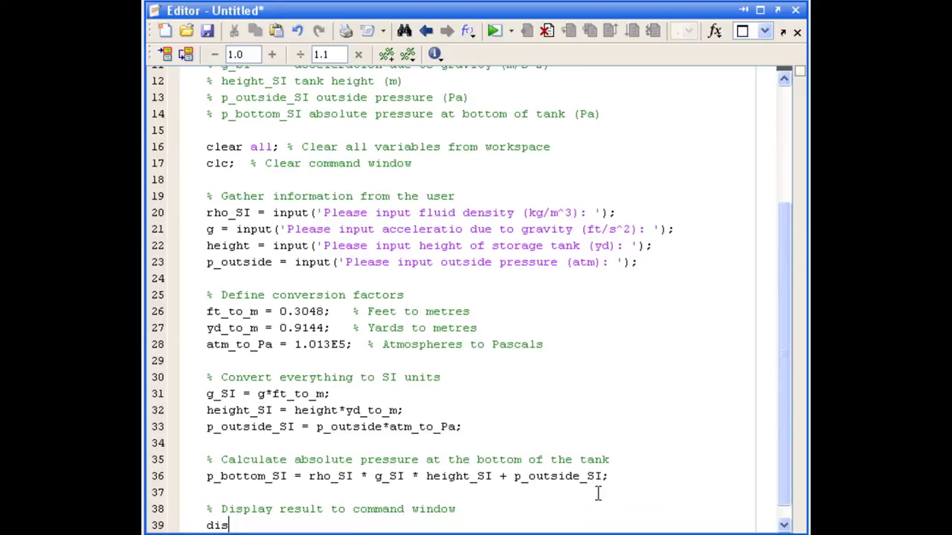
pyautogui.write('p([')
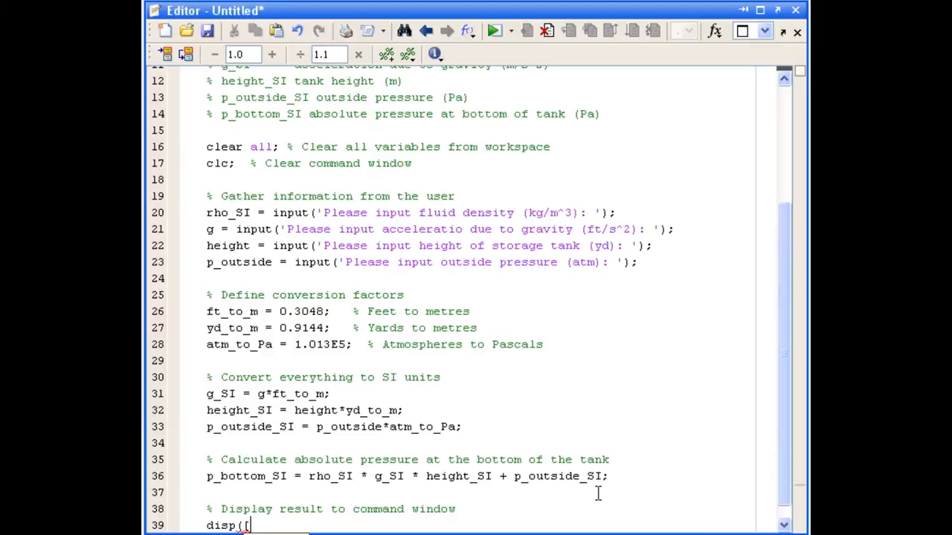
pyautogui.write("'Absolute pressure aty")
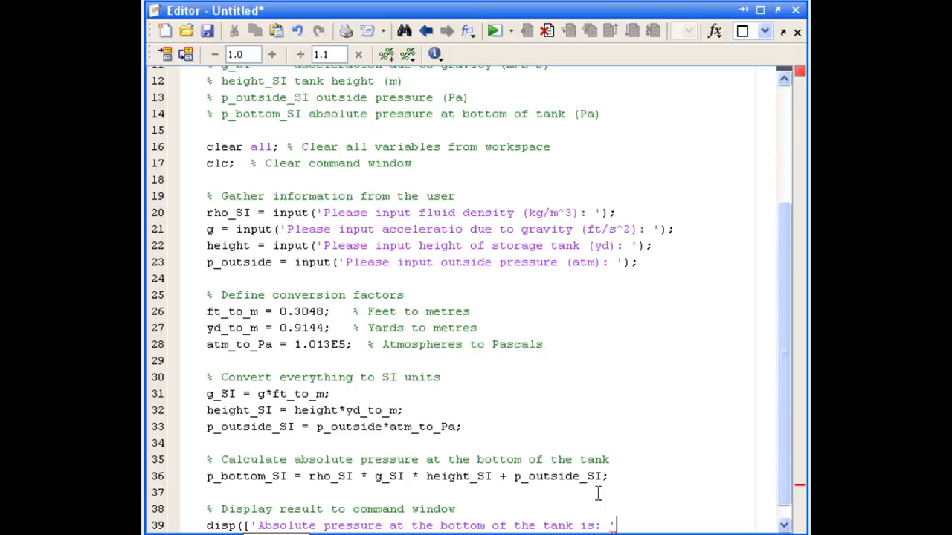
pyautogui.write(',nums')
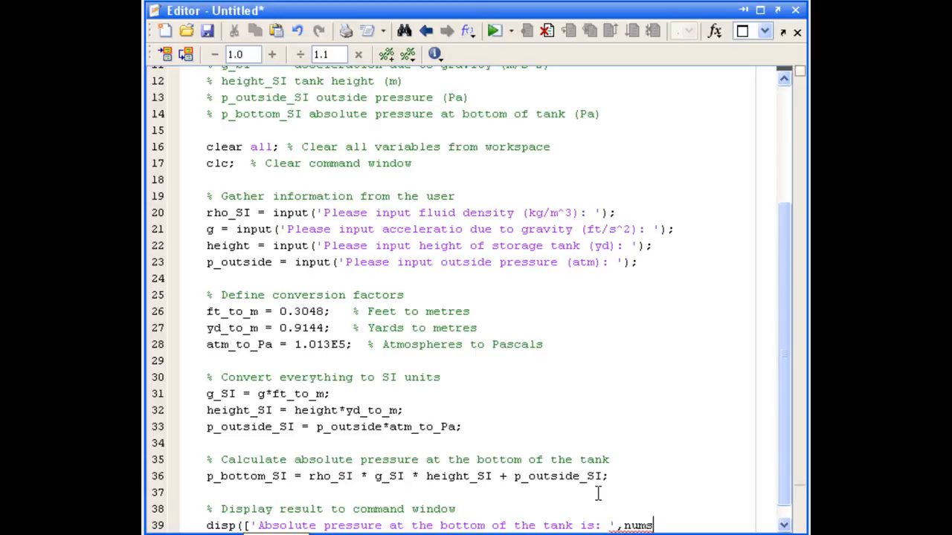
pyautogui.write('tr')
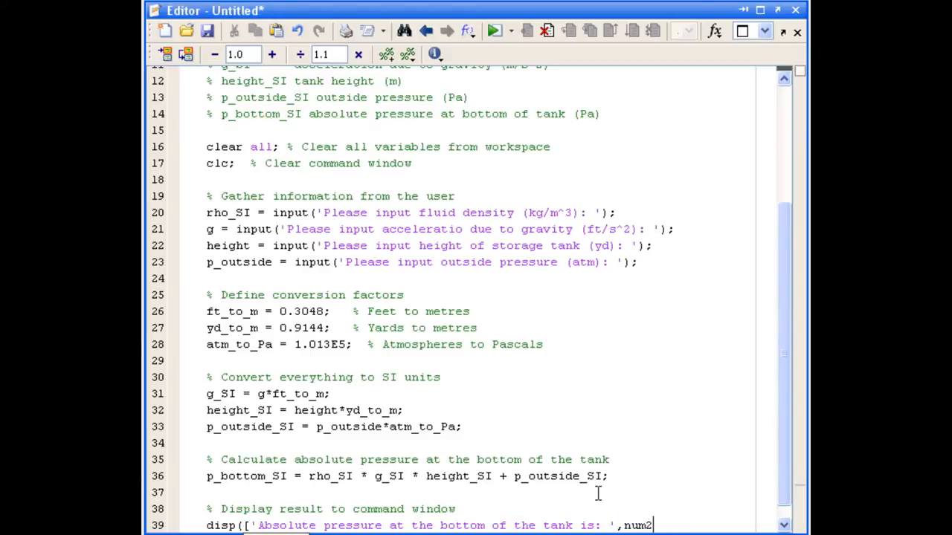
pyautogui.write('str(p_bottom_SI),')
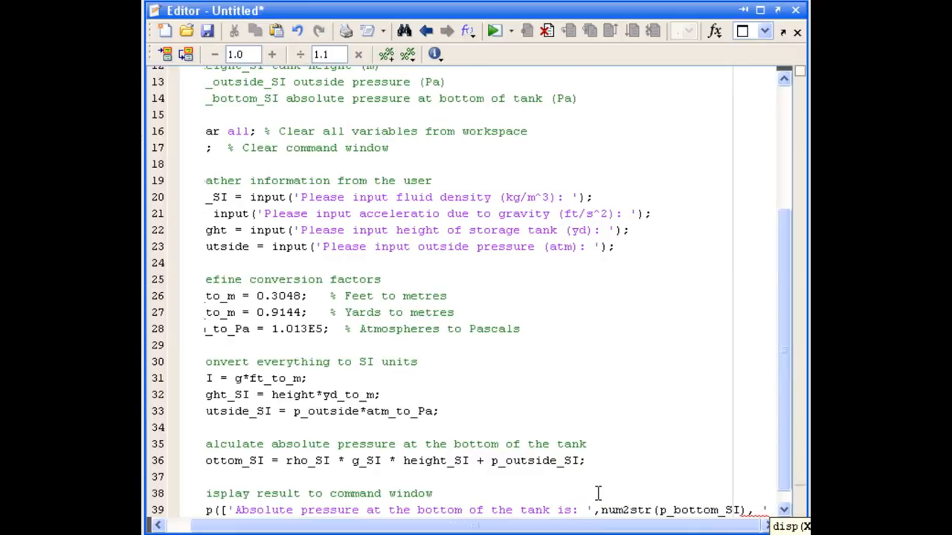
pyautogui.hscroll(3)
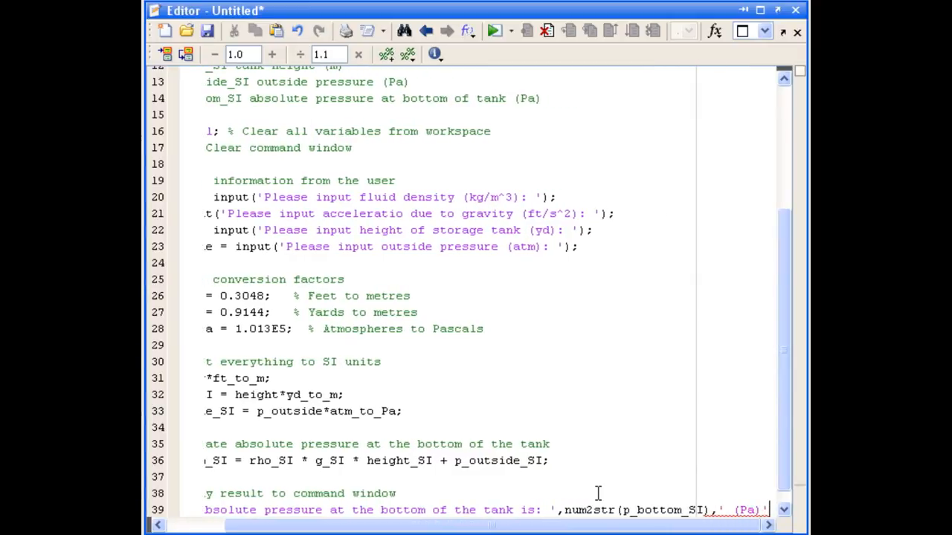
pyautogui.hscroll(-3)
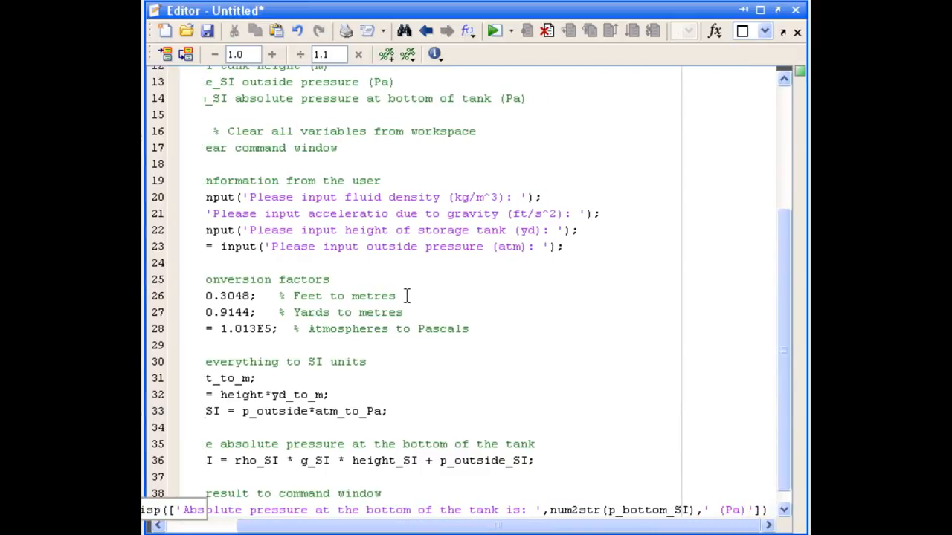
# - Save the script as tank_pressure.m in the MATLAB folder
pyautogui.click(206, 30)
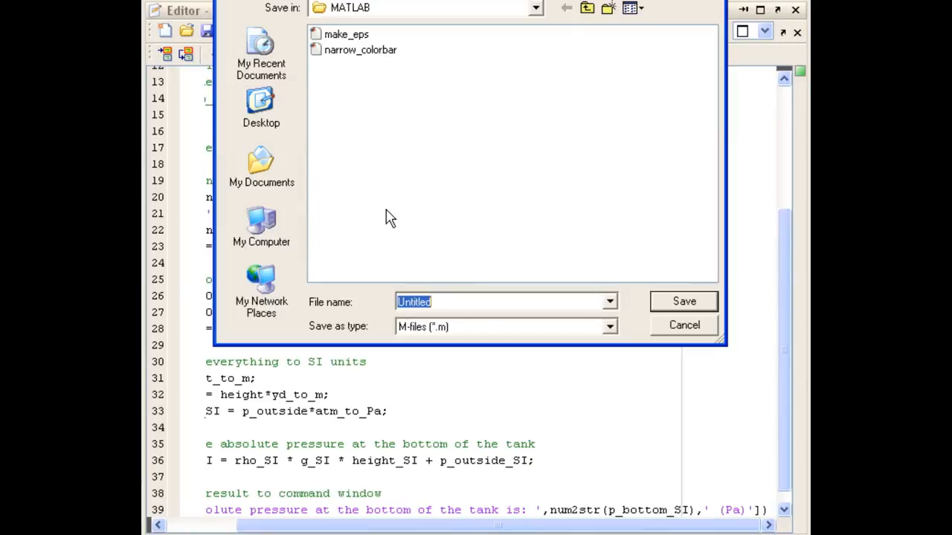
pyautogui.moveTo(443, 302)
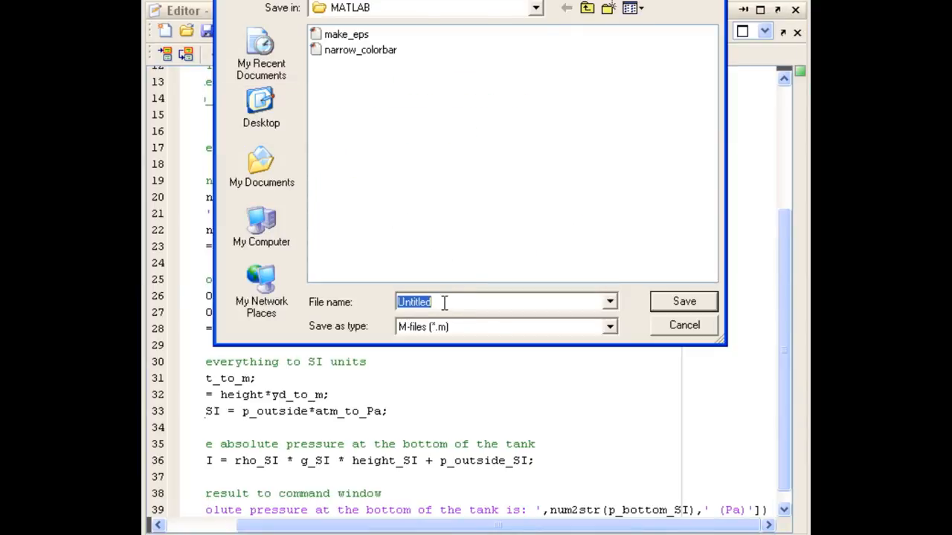
pyautogui.write('tank_pre')
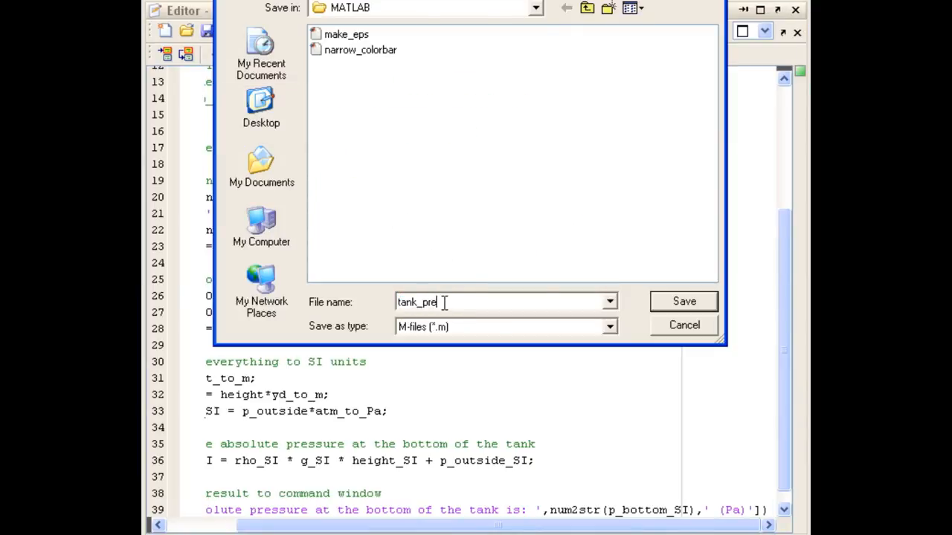
pyautogui.click(683, 300)
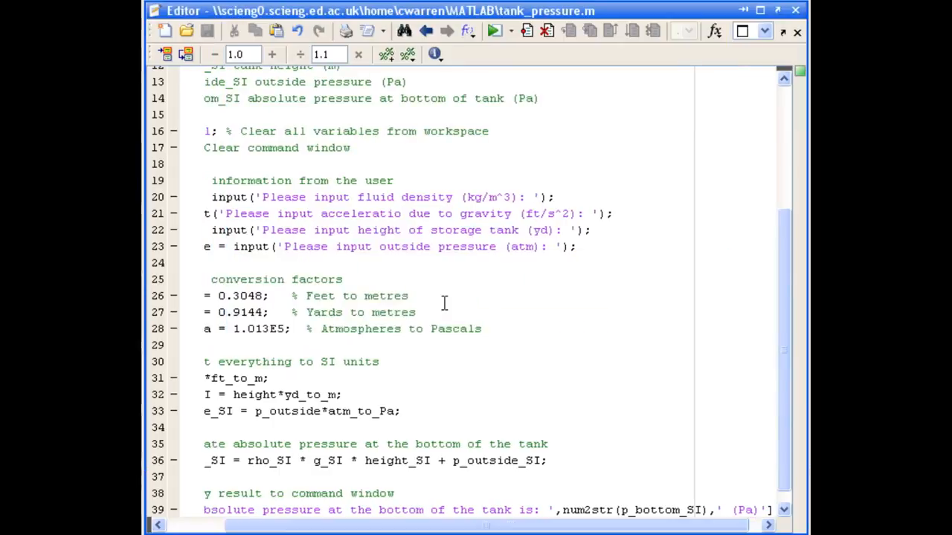
pyautogui.moveTo(479, 256)
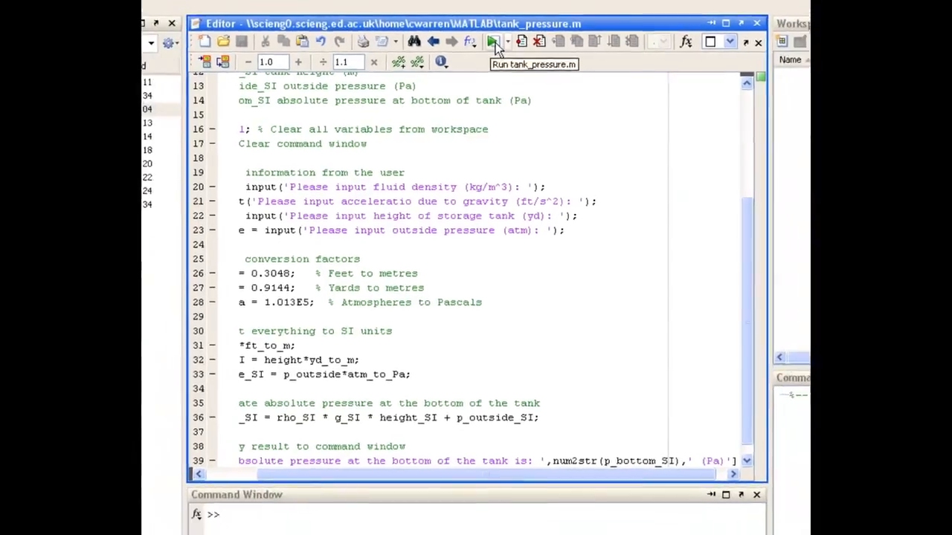
# - Run tank_pressure.m and answer the fluid density prompt with 1000
pyautogui.click(494, 42)
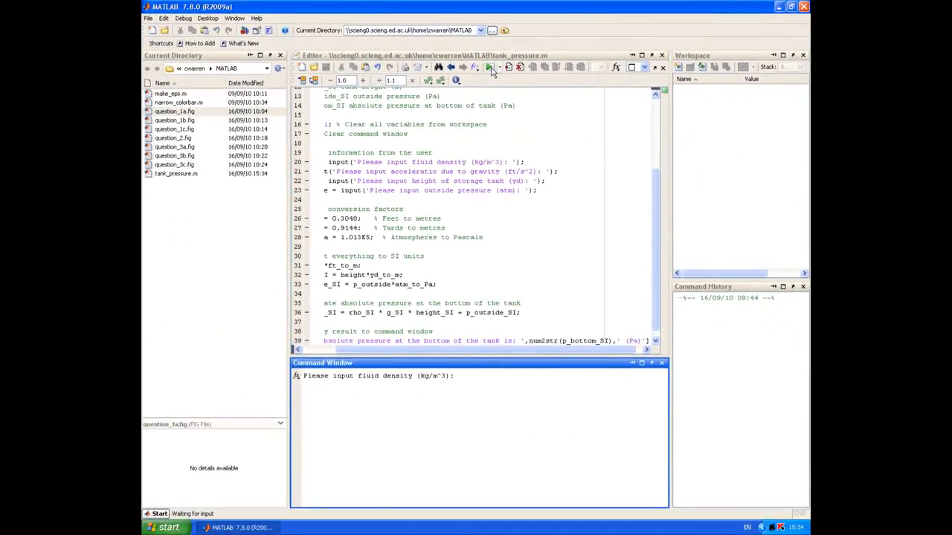
pyautogui.write('1000')
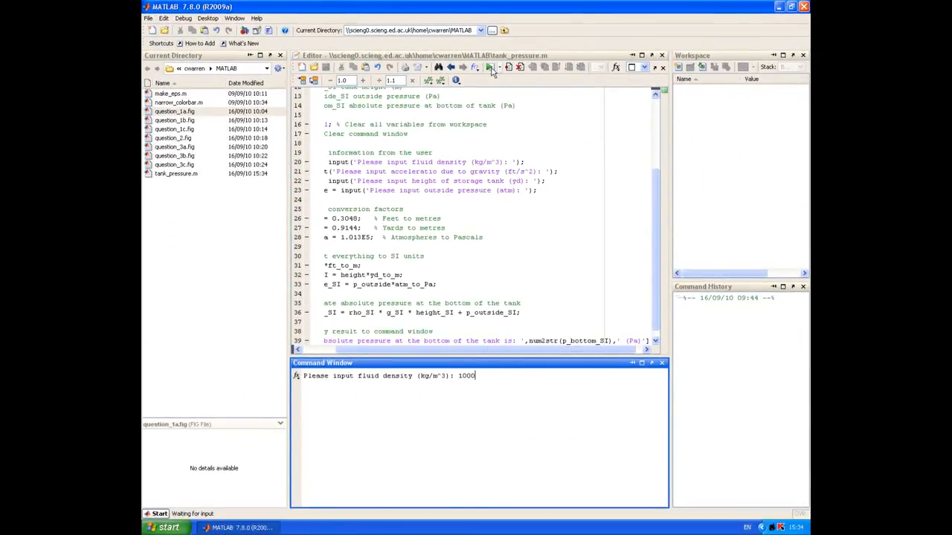